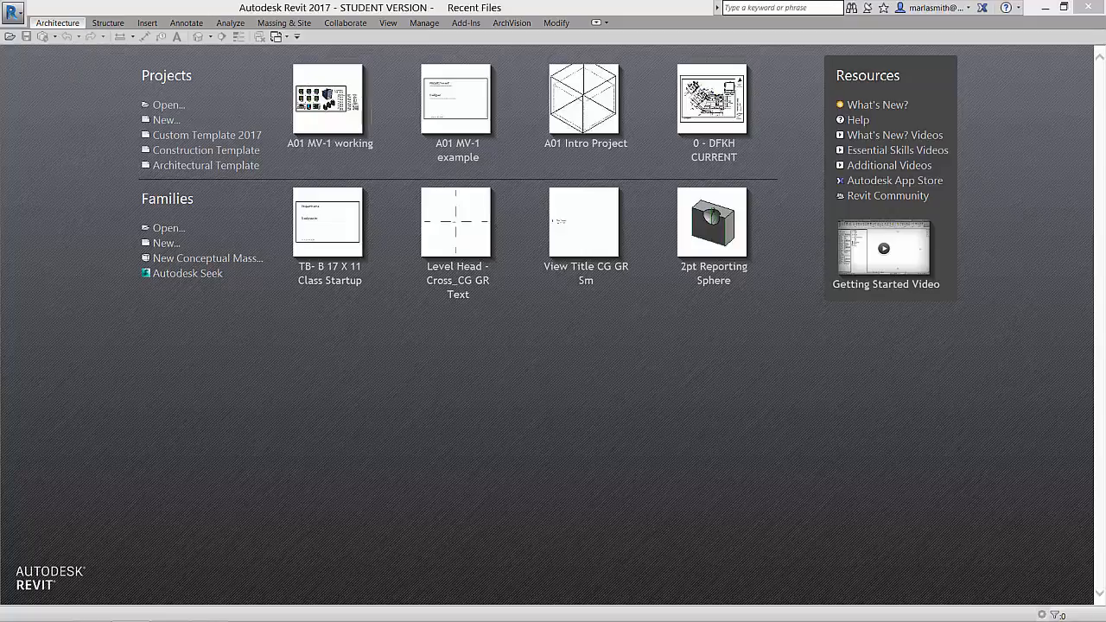
mouse_move(668, 176)
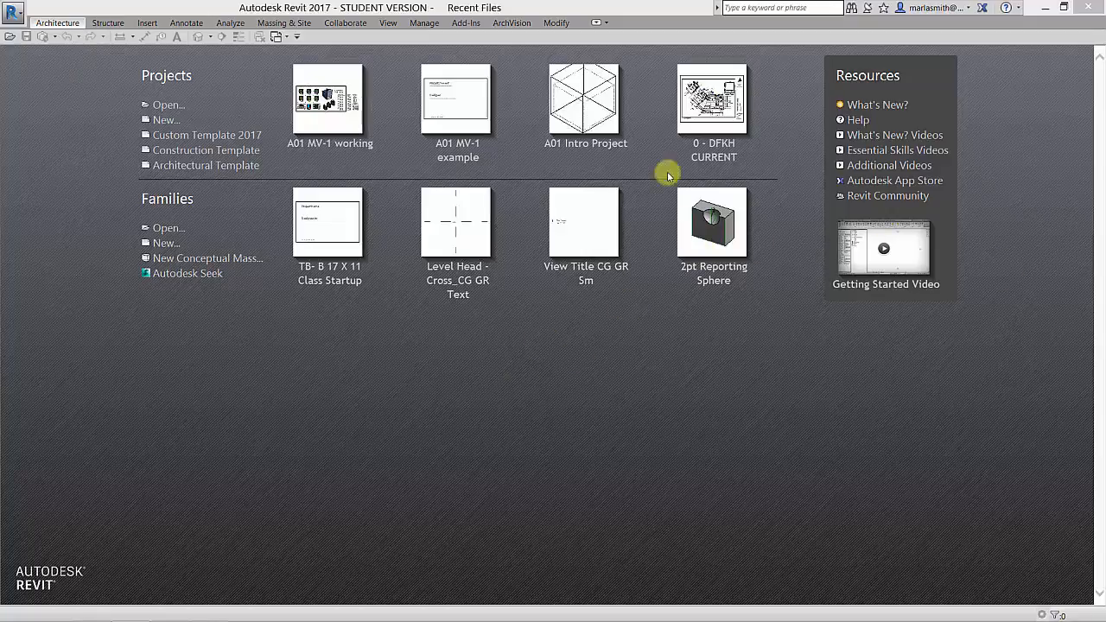
mouse_move(192, 140)
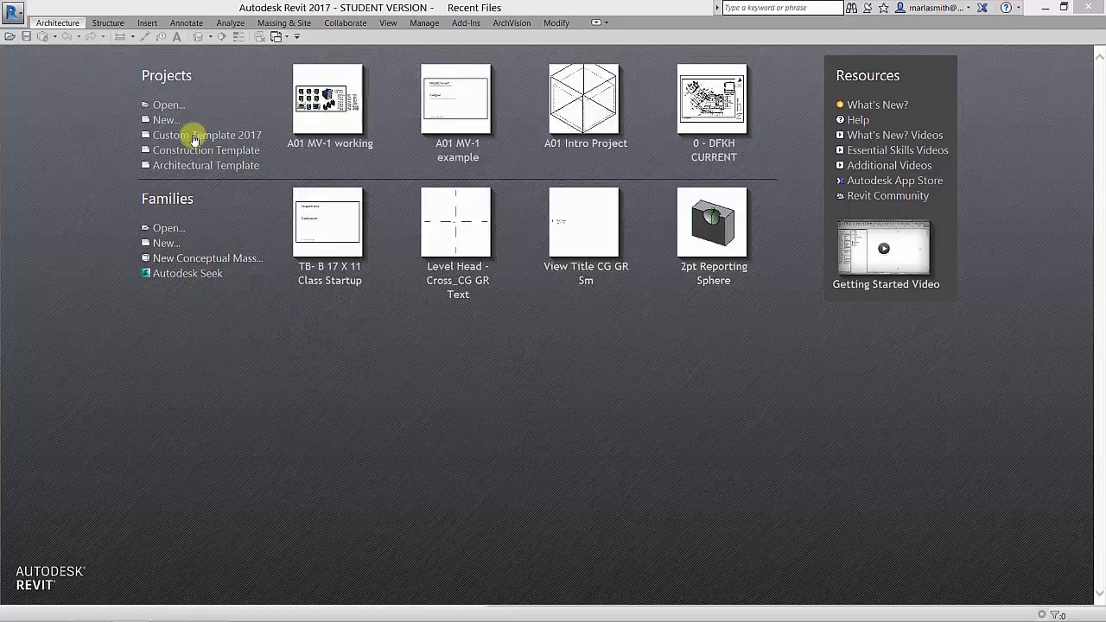
mouse_move(164, 119)
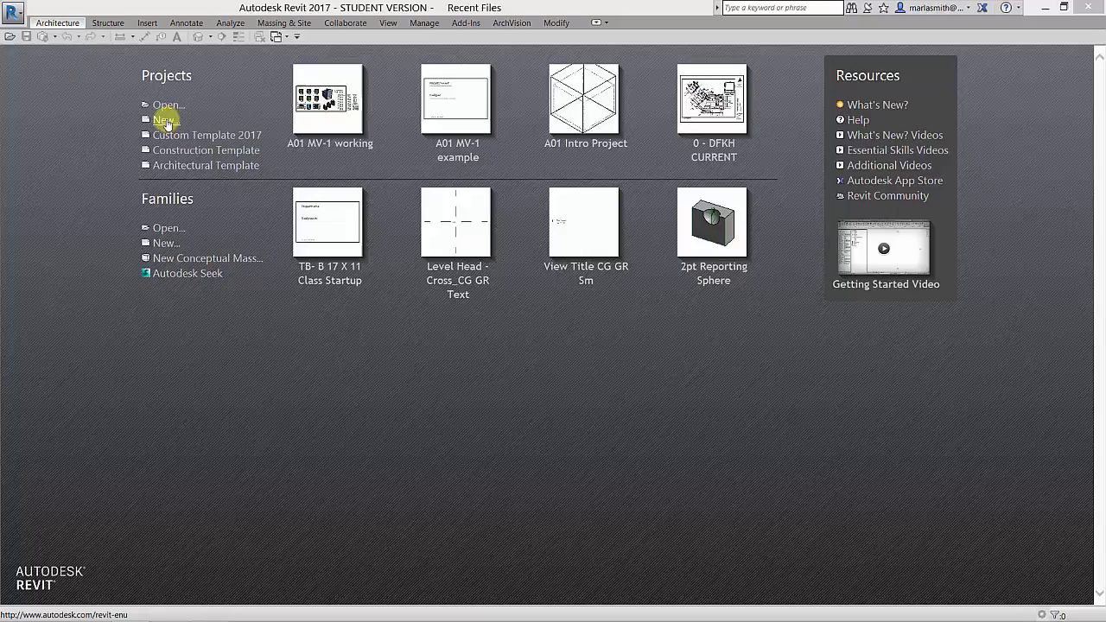
- Create a new project from A01 MV-1 template.rte in the UT Custom Template folder
click(165, 119)
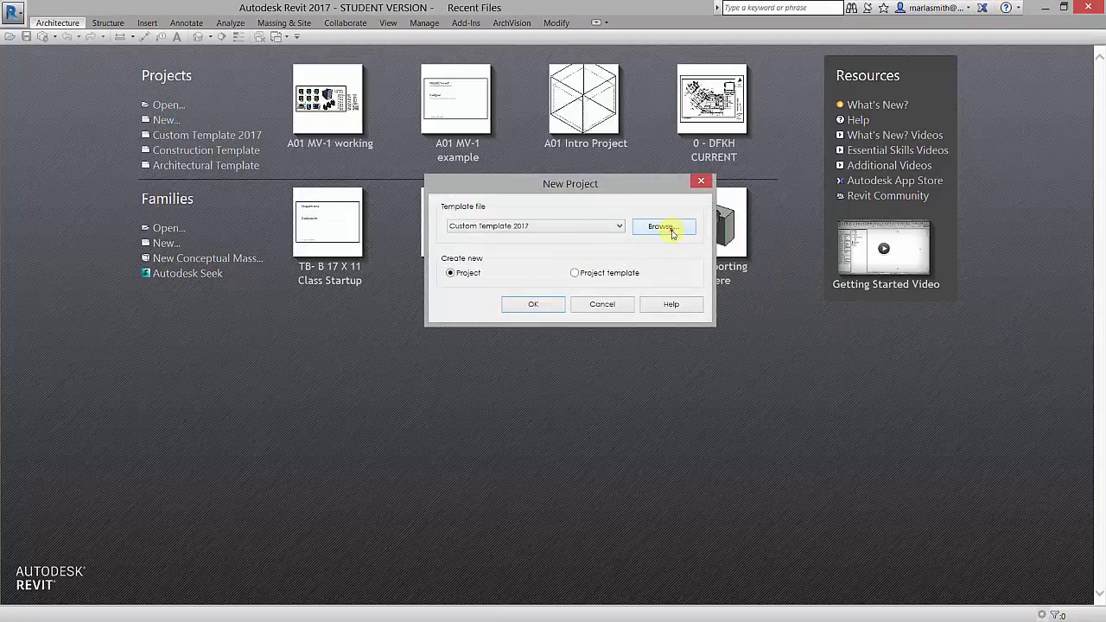
click(663, 226)
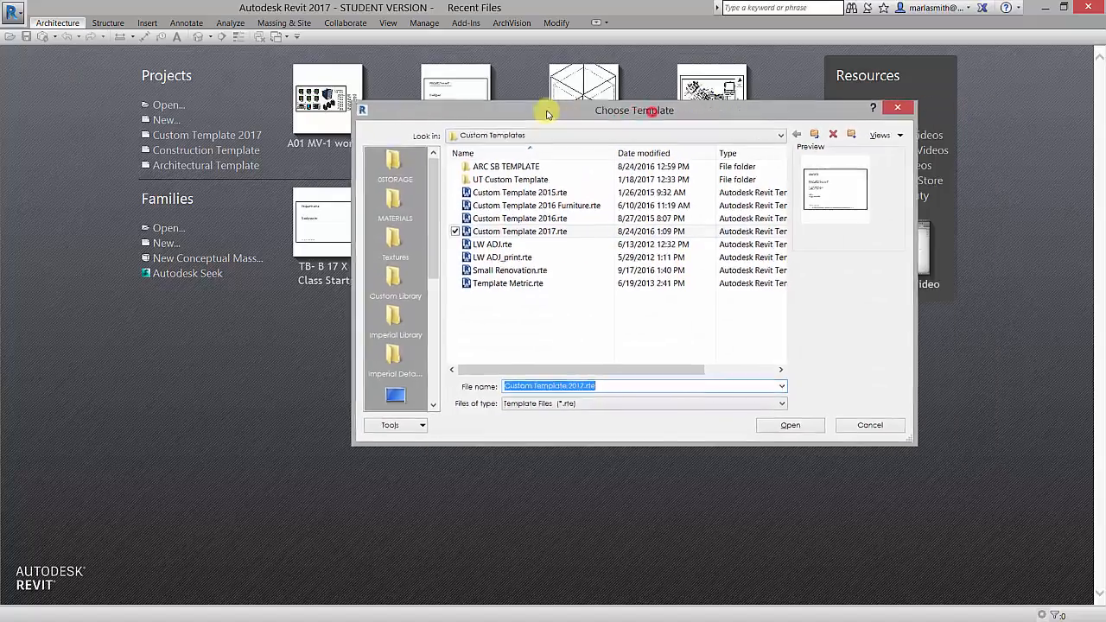
drag(633, 110, 606, 107)
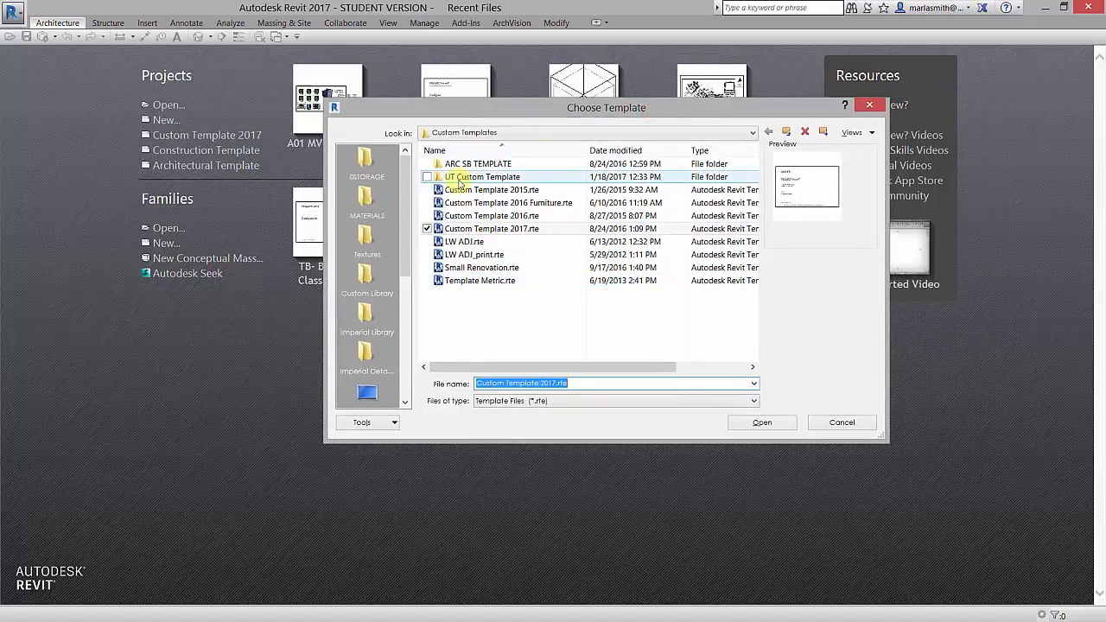
double_click(483, 176)
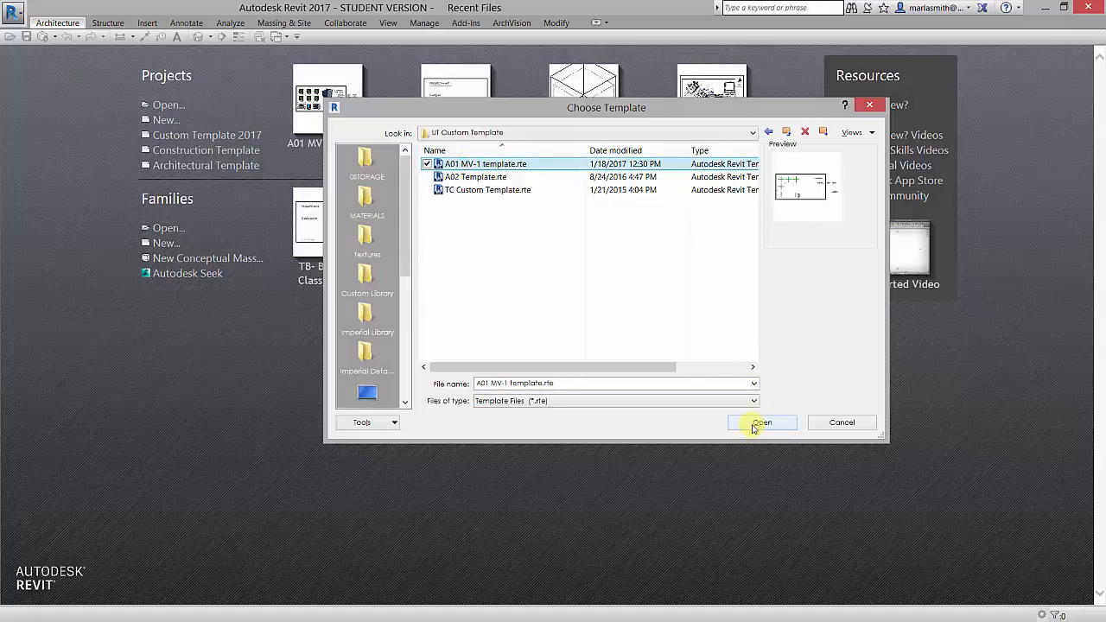
click(761, 423)
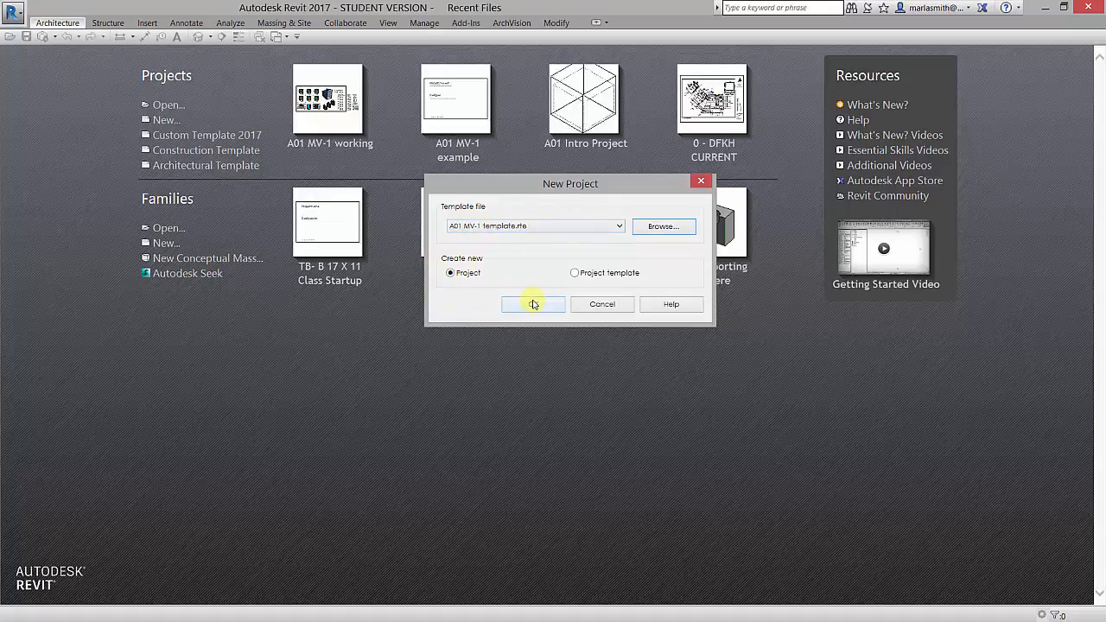
click(534, 303)
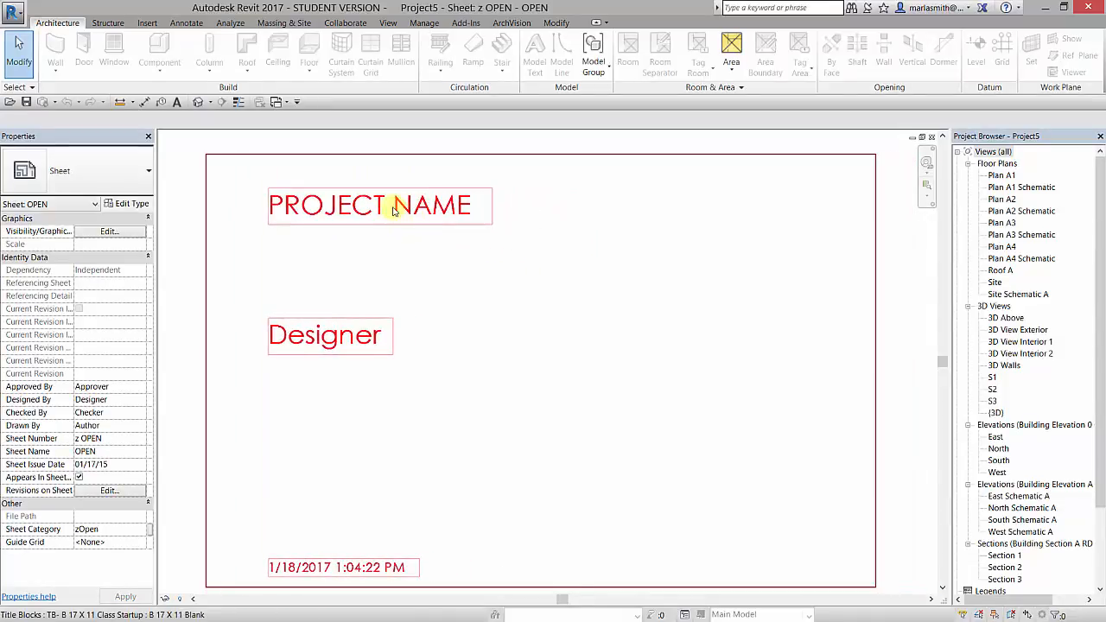
- Fill the title block with project name 'Mass Variation' and designer 'M Smith'
click(379, 206)
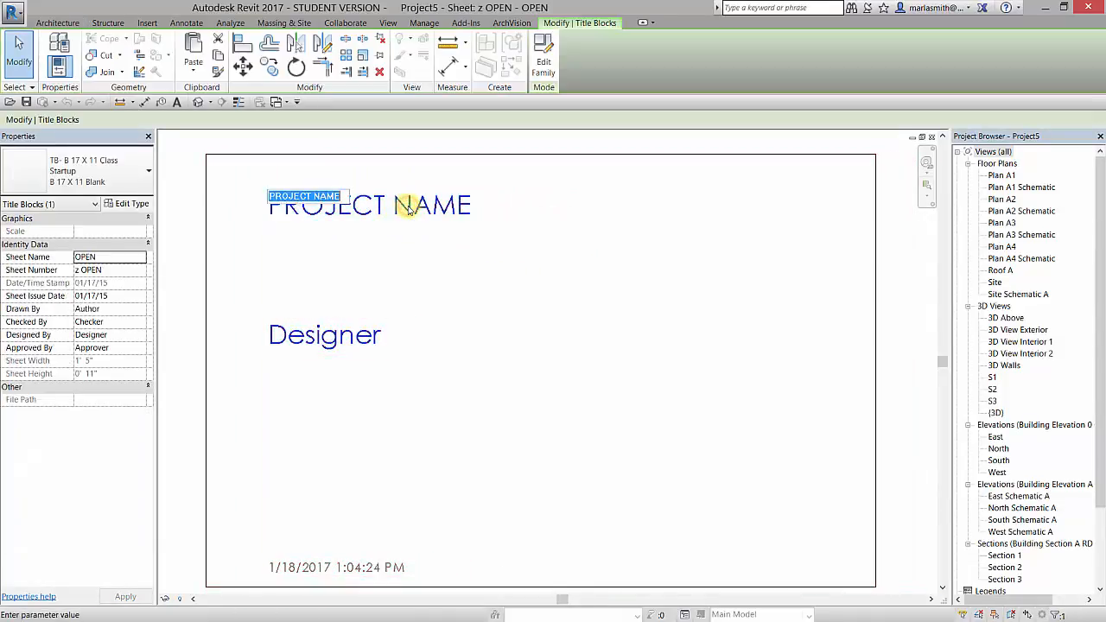
text(Mass Vari)
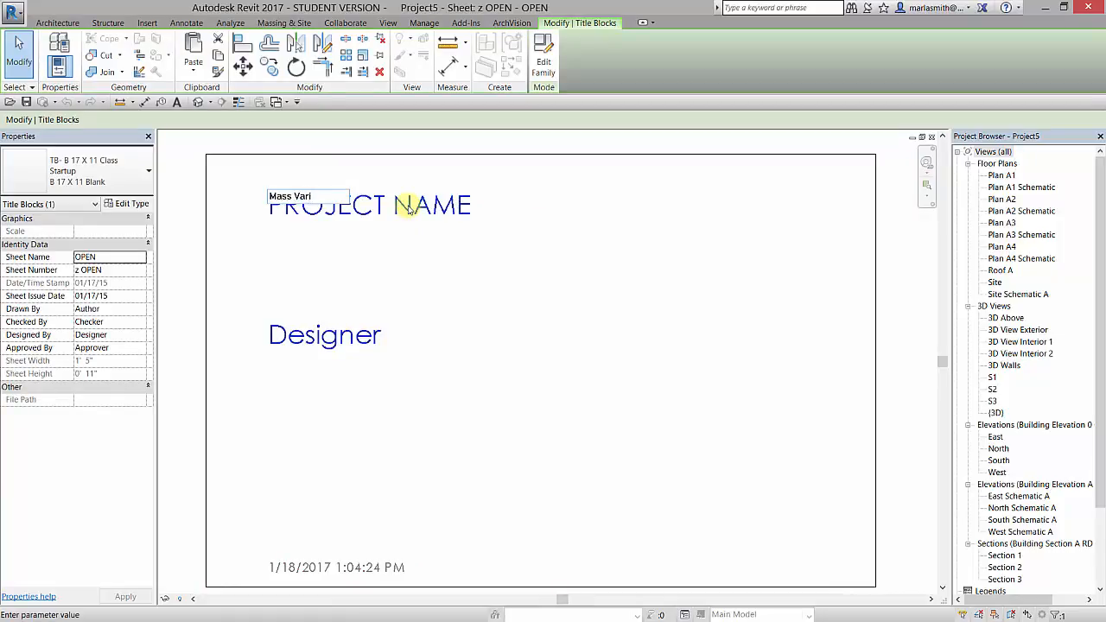
text(ation)
text(M)
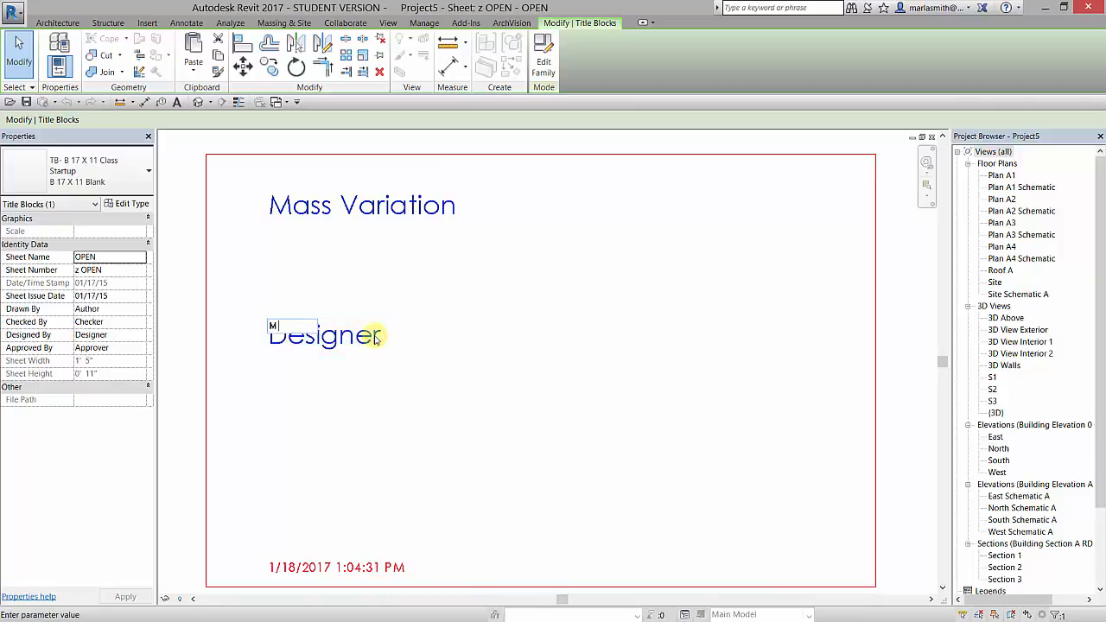
text(Smith)
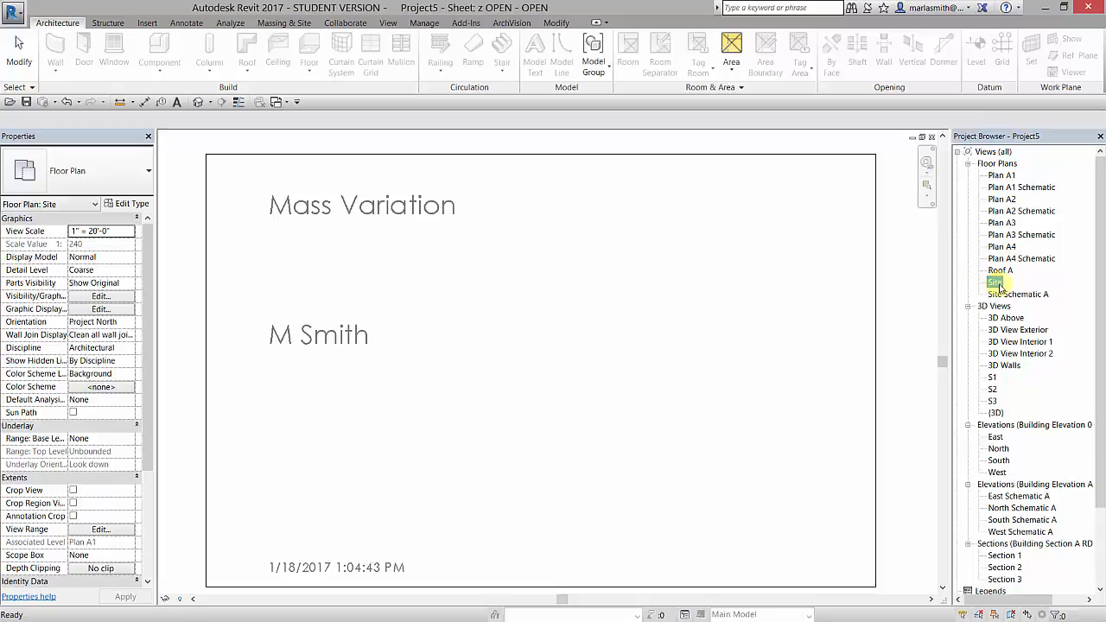
- Open the Site view from Floor Plans in the Project Browser
click(994, 282)
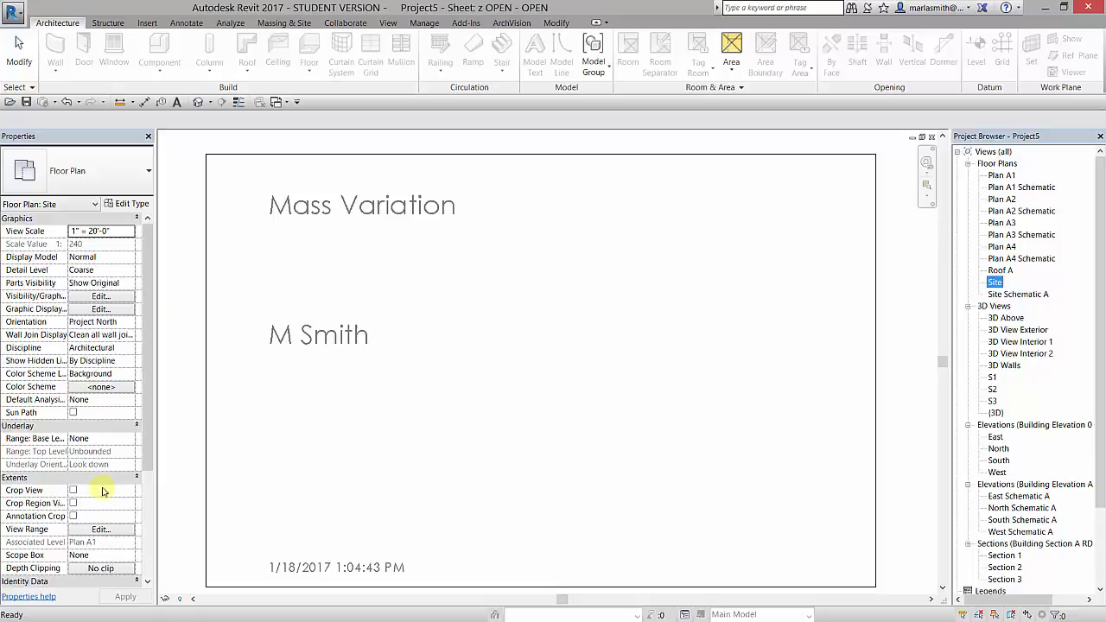
double_click(1001, 282)
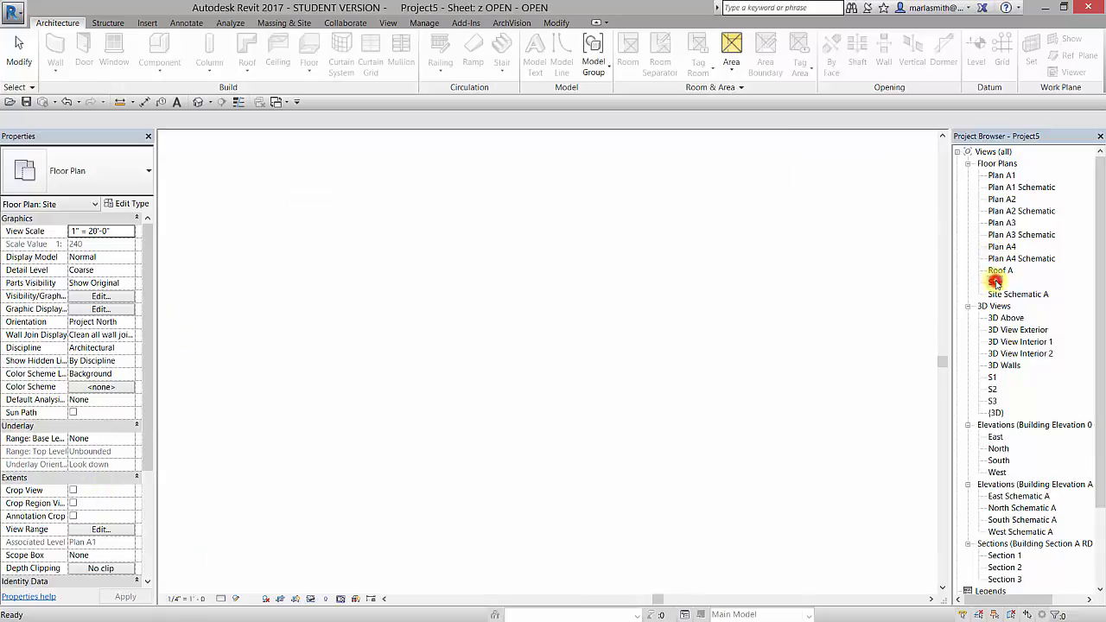
double_click(995, 282)
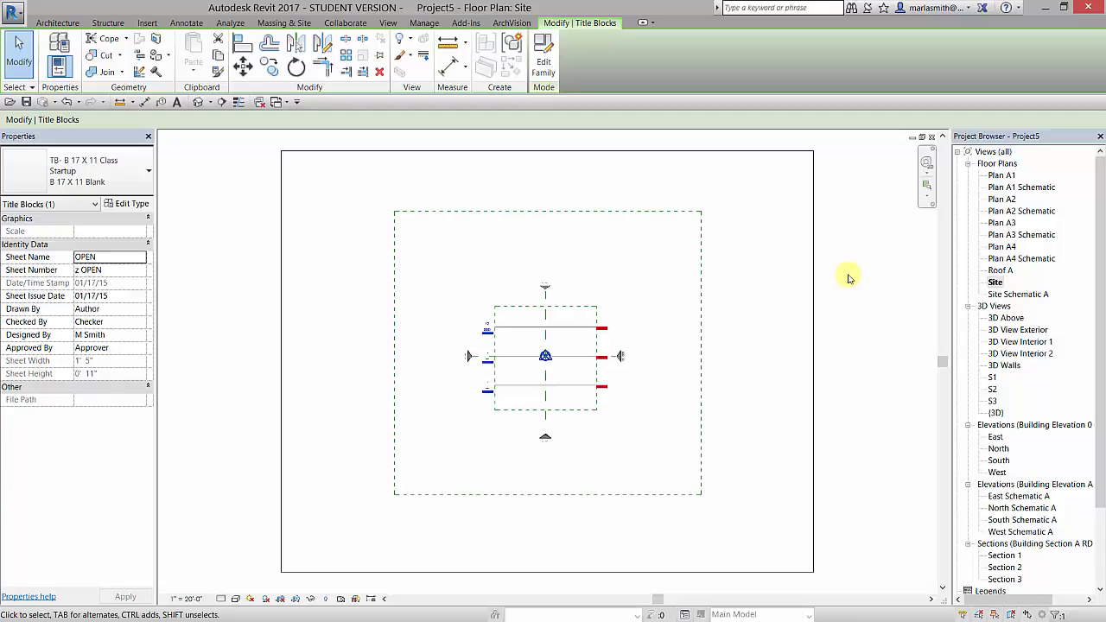
mouse_move(841, 354)
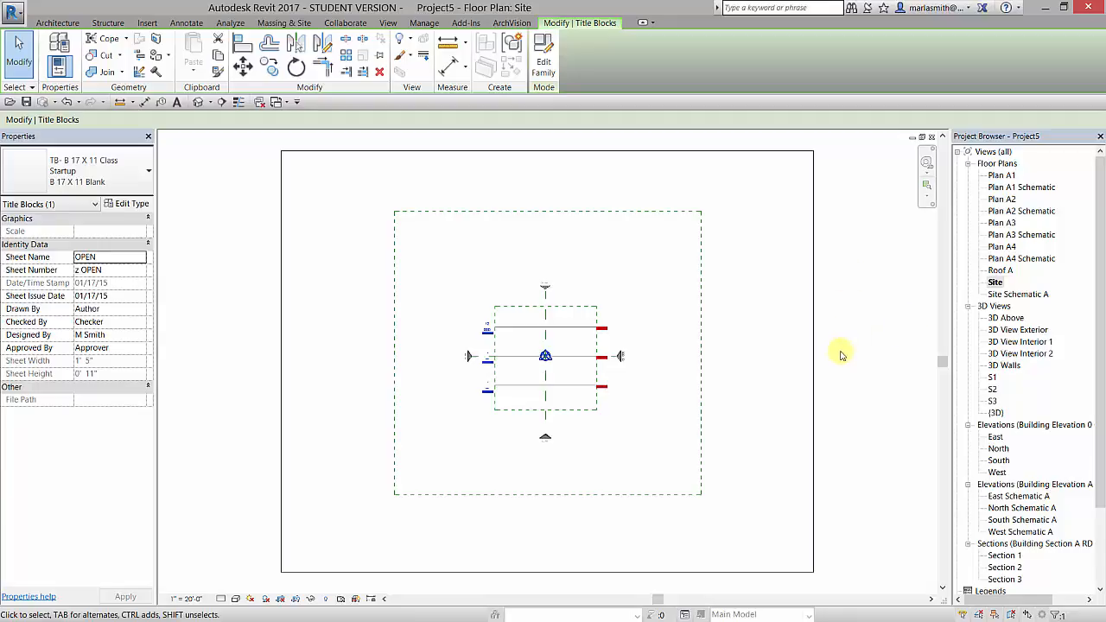
click(518, 327)
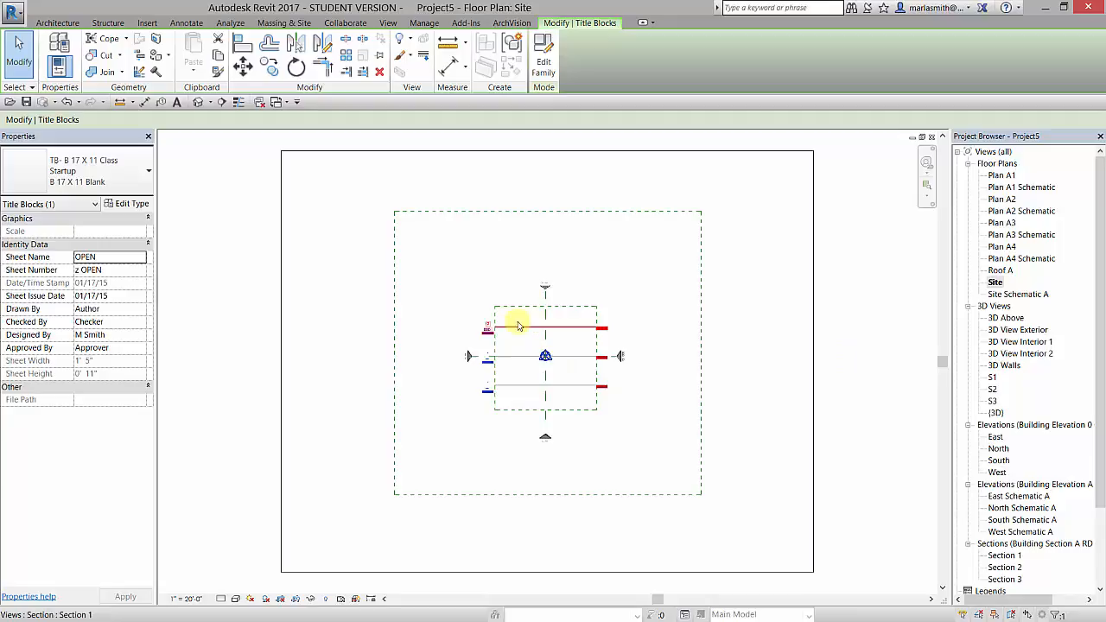
click(503, 215)
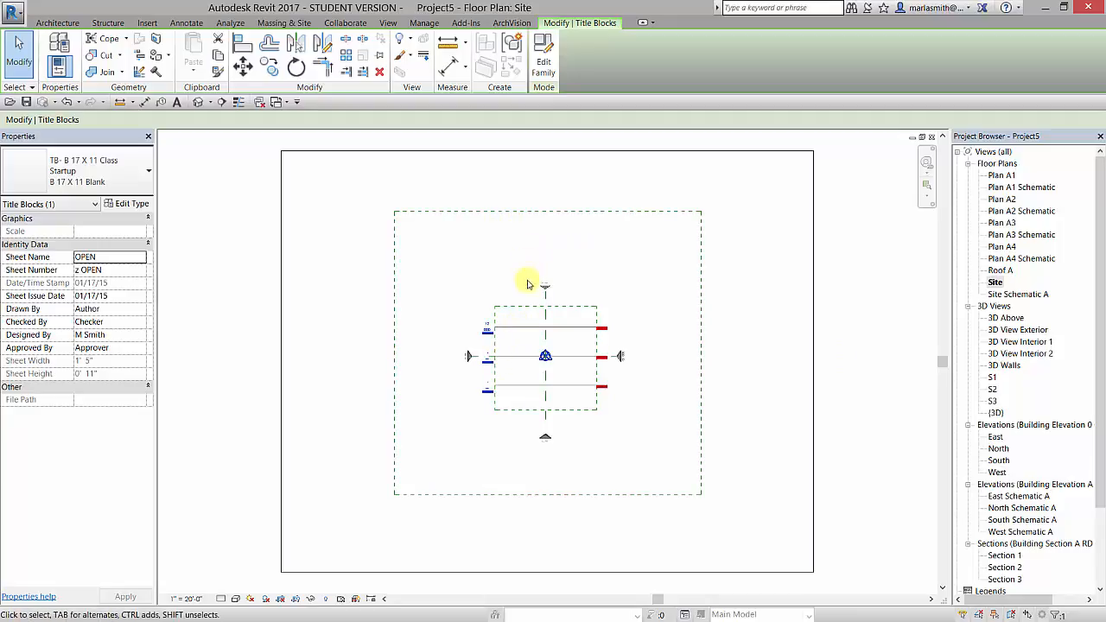
mouse_move(553, 399)
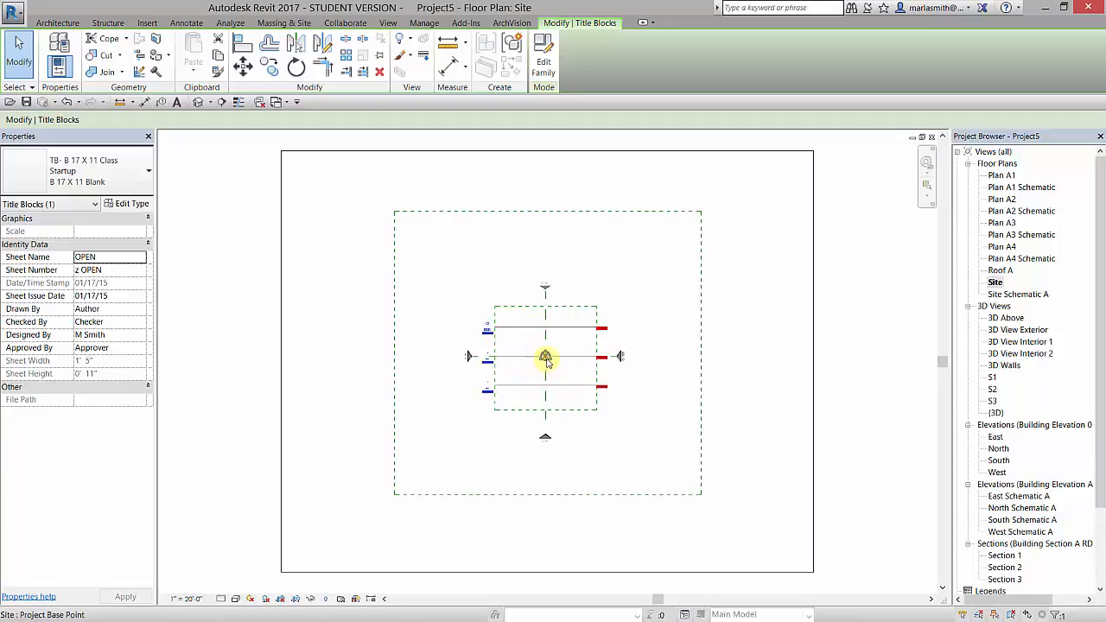
click(742, 341)
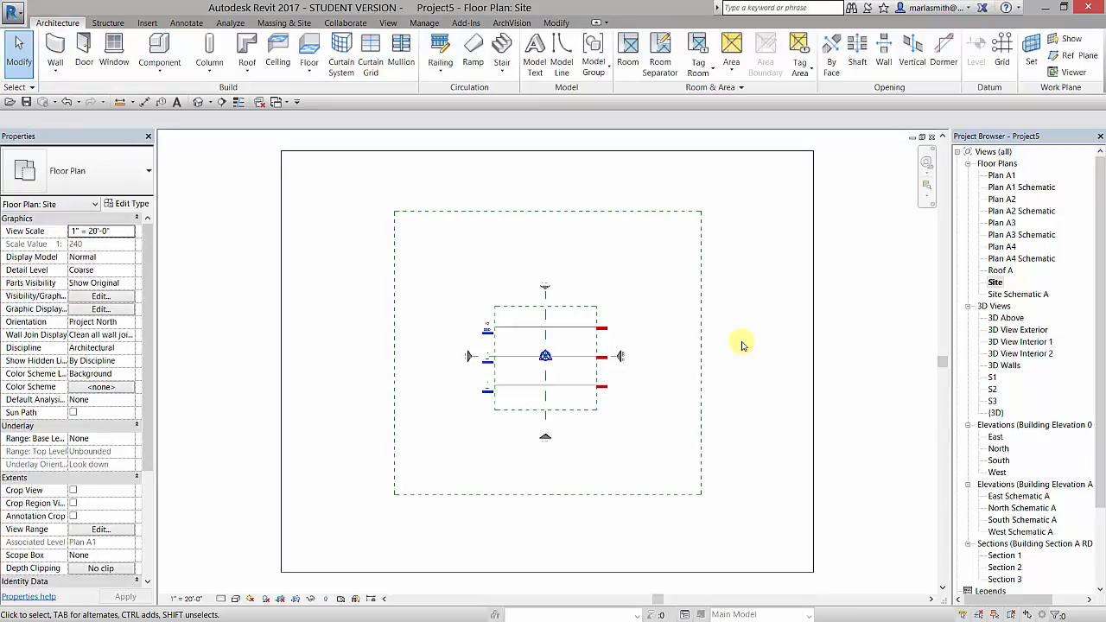
mouse_move(845, 316)
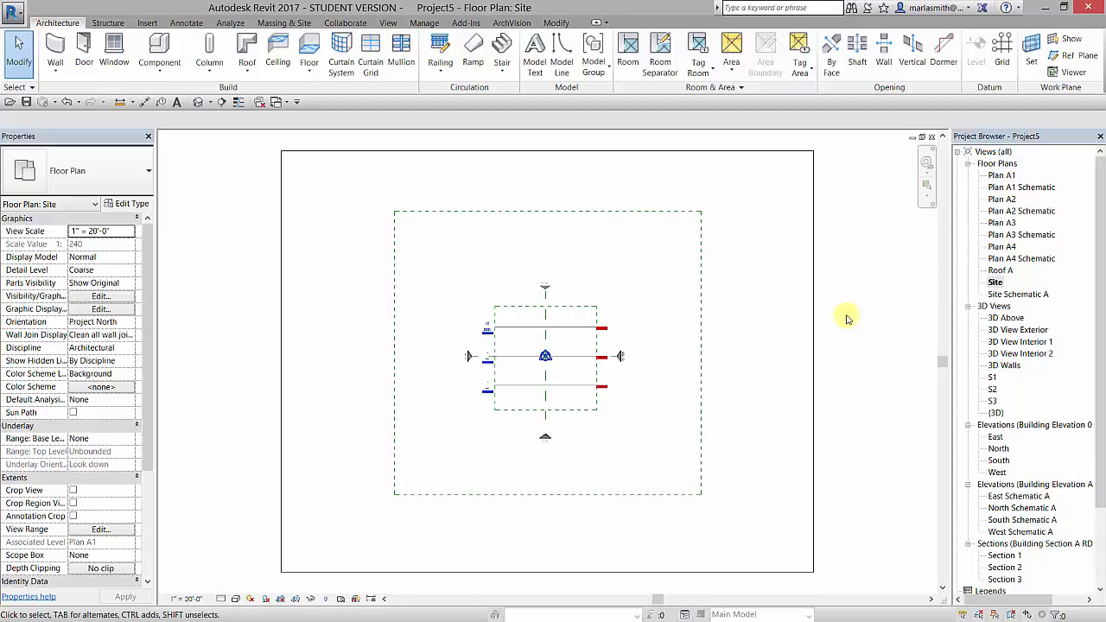
mouse_move(384, 218)
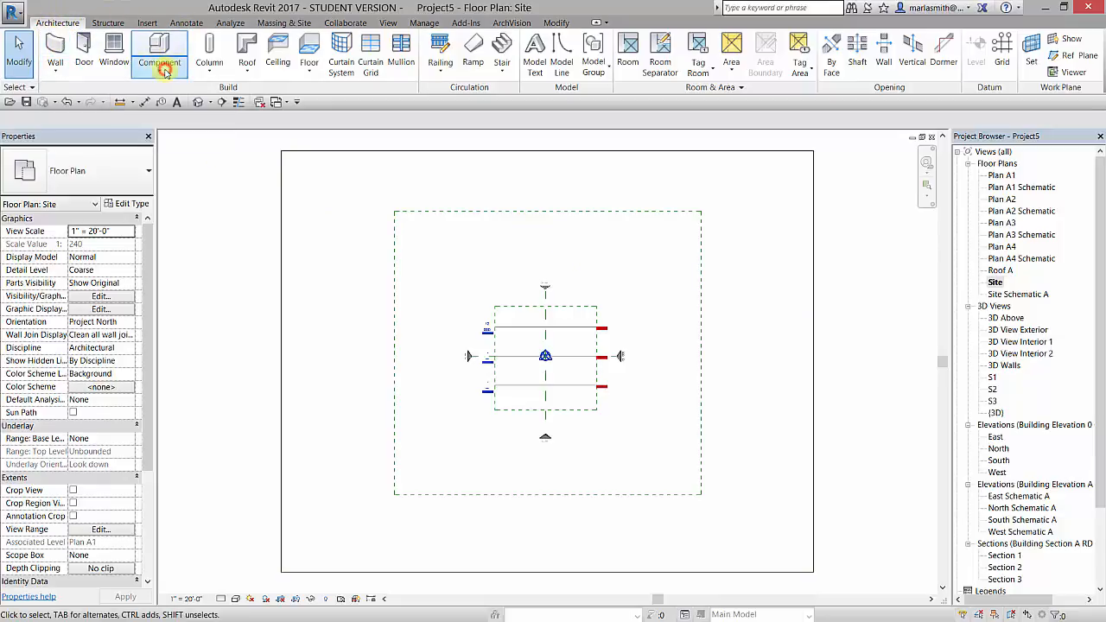
- Begin a Model In-Place family in the Mass category and close the Show Mass notice
click(159, 48)
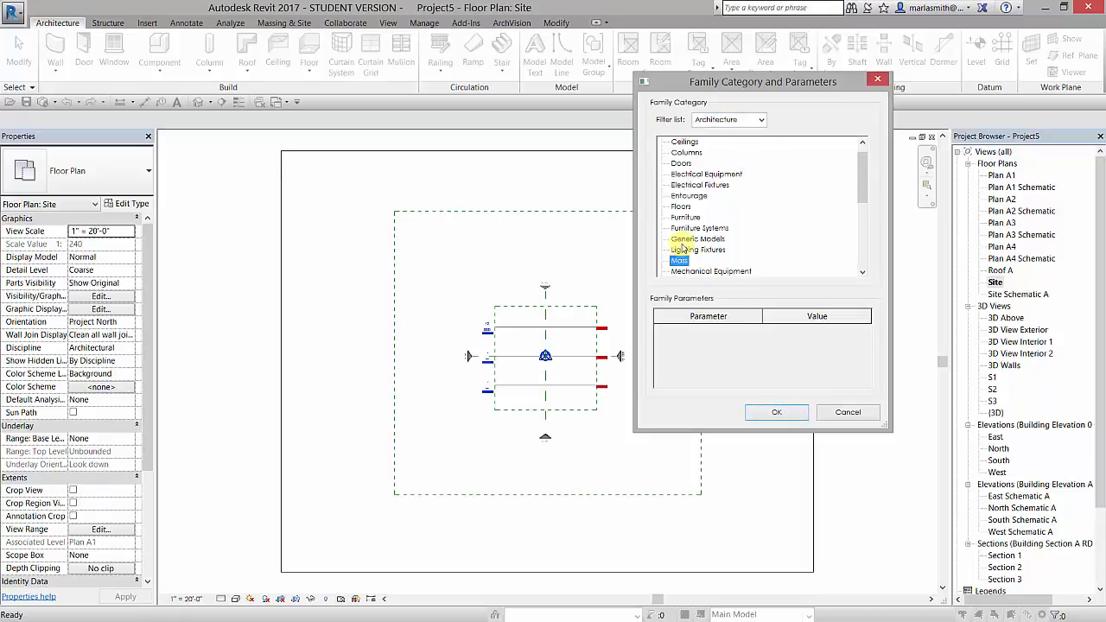
click(775, 413)
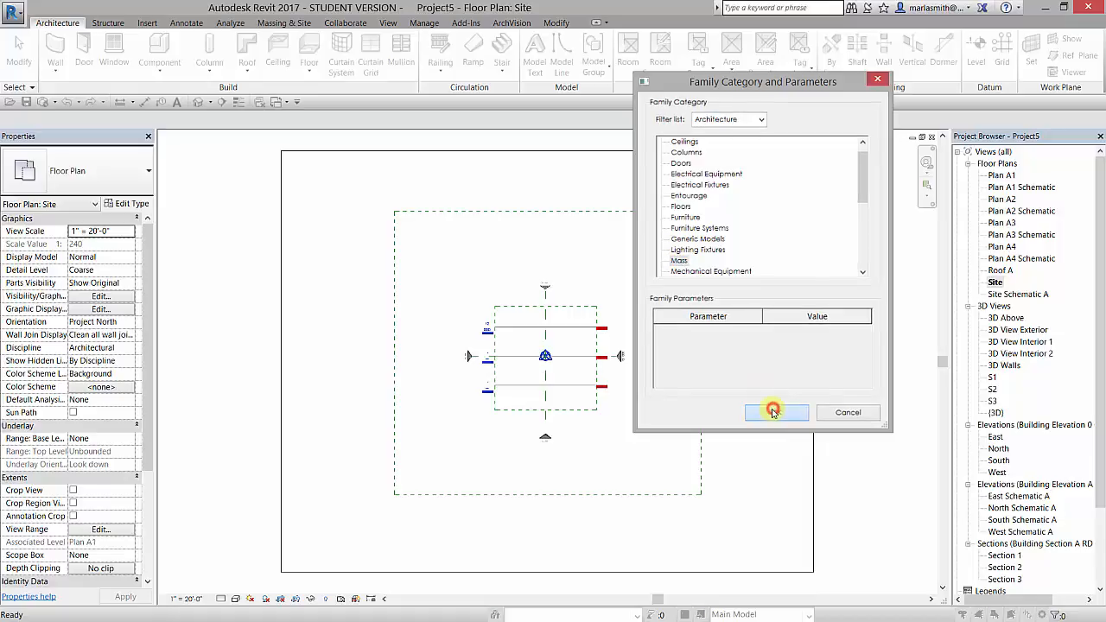
click(775, 412)
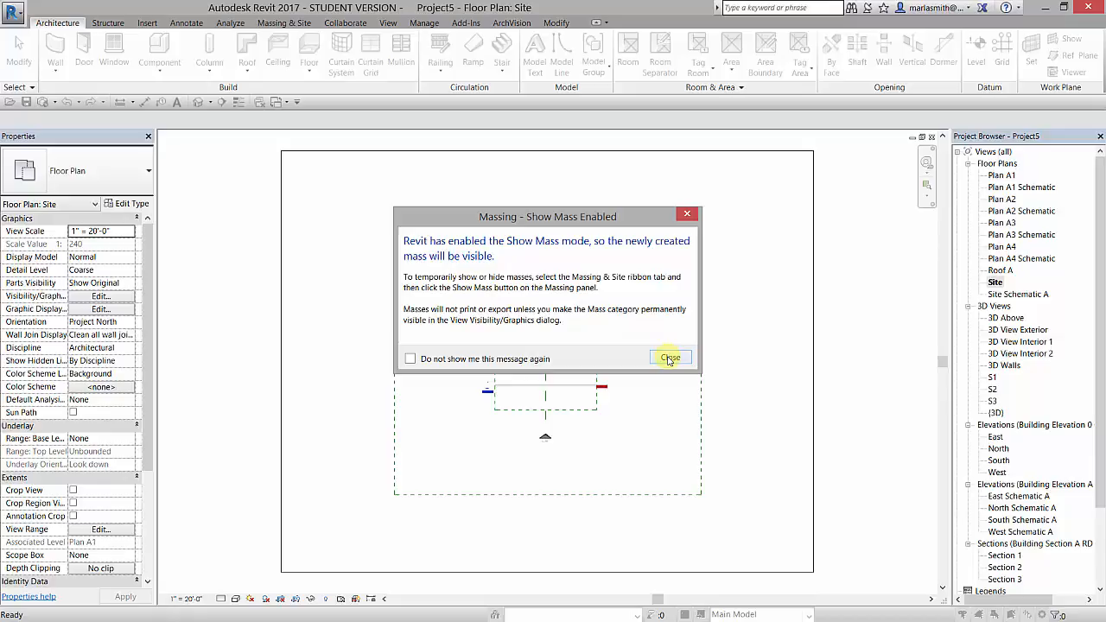
click(670, 358)
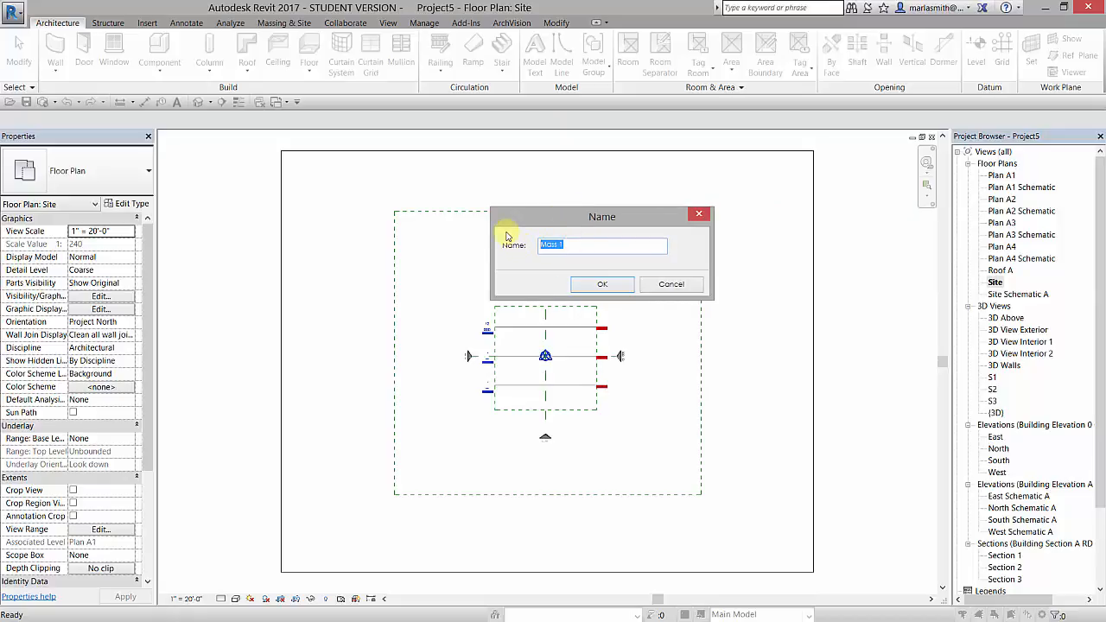
- Type 'Base Mass' as the in-place mass name
text(Base)
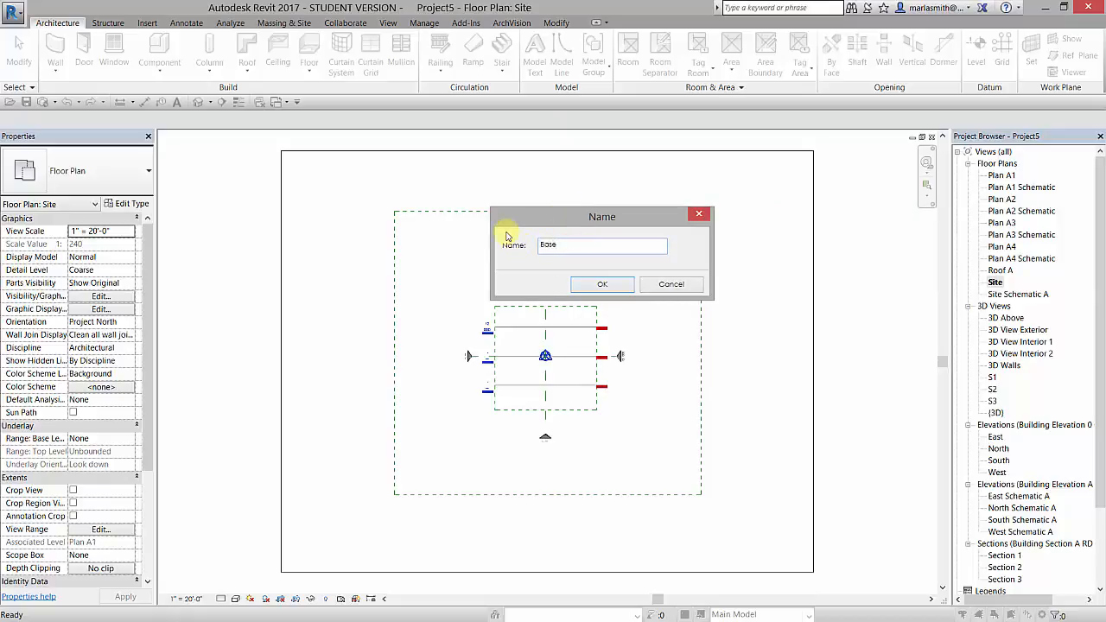
text(Mass)
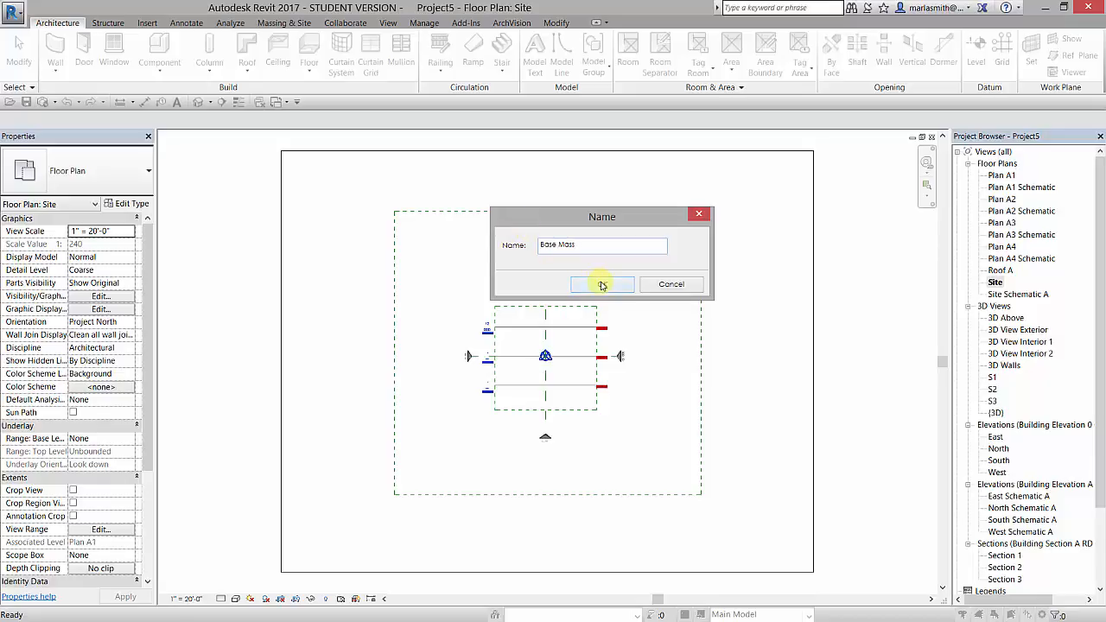
- Confirm the Base Mass name and bring up the Insert ribbon tools
click(601, 285)
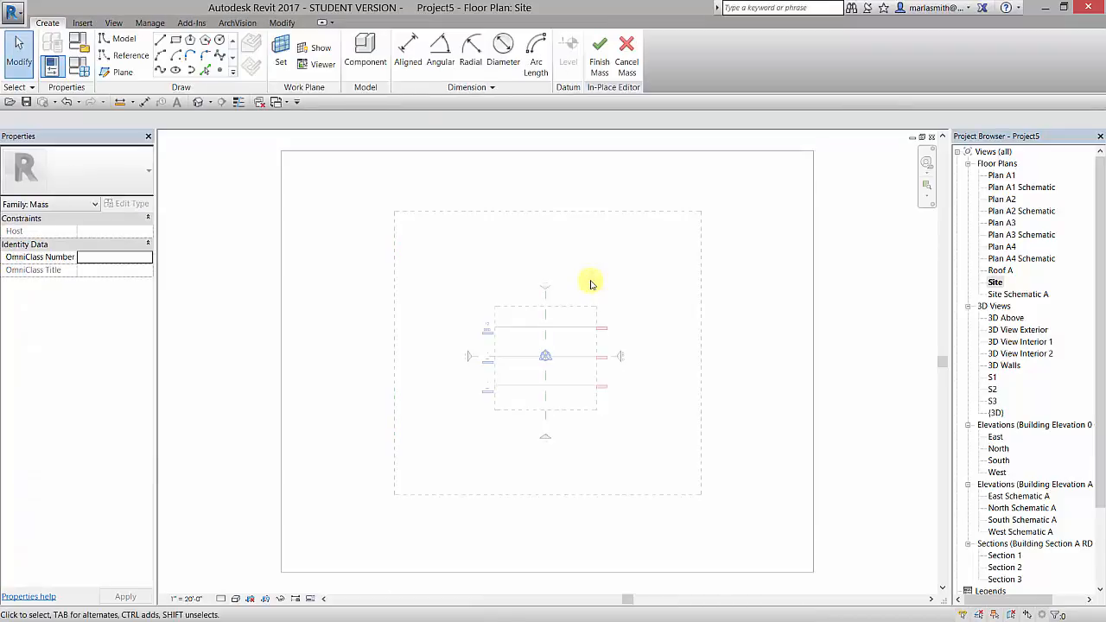
mouse_move(601, 142)
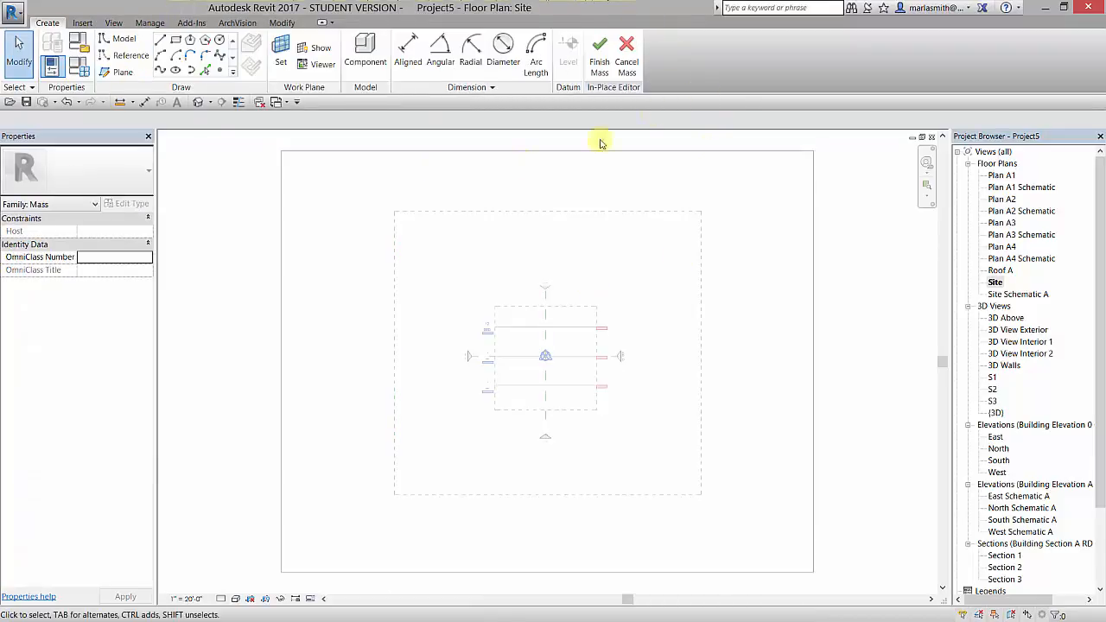
mouse_move(726, 64)
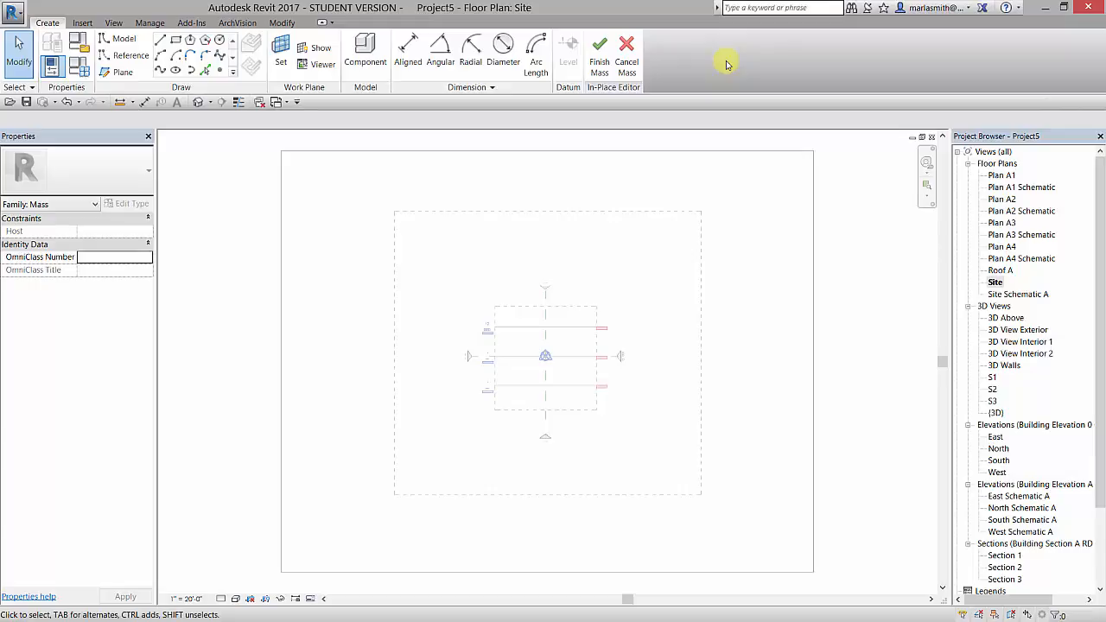
mouse_move(384, 5)
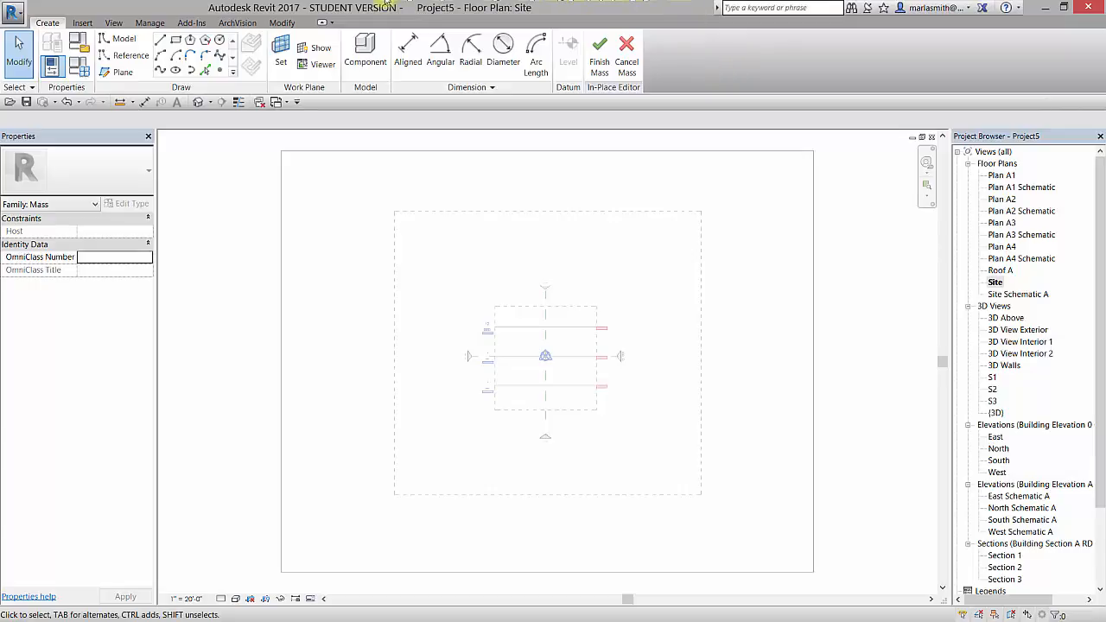
click(82, 23)
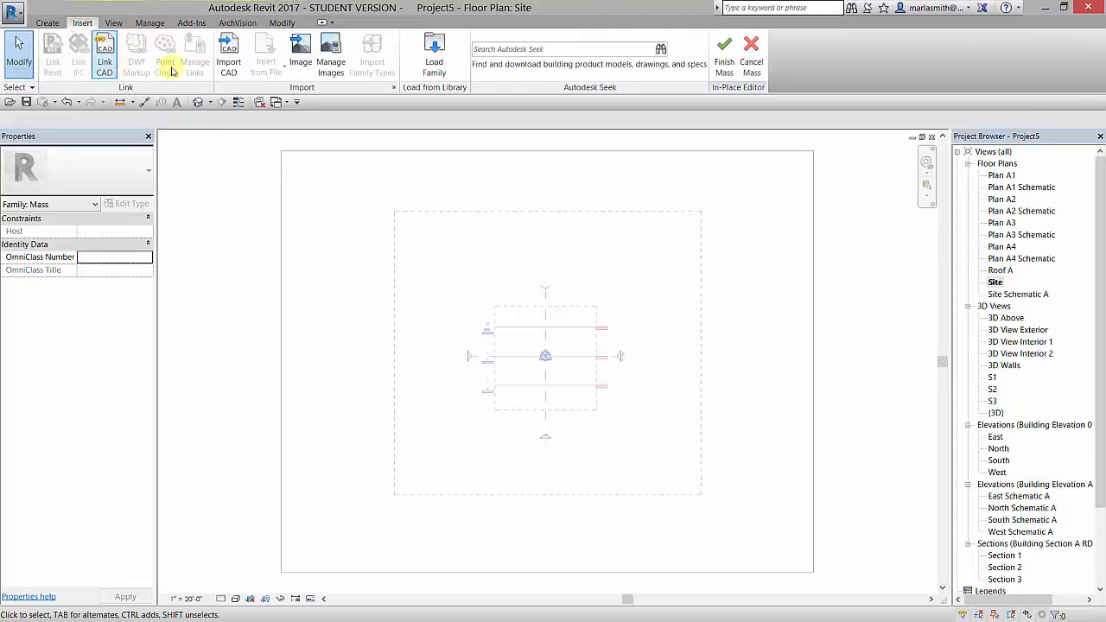
mouse_move(105, 54)
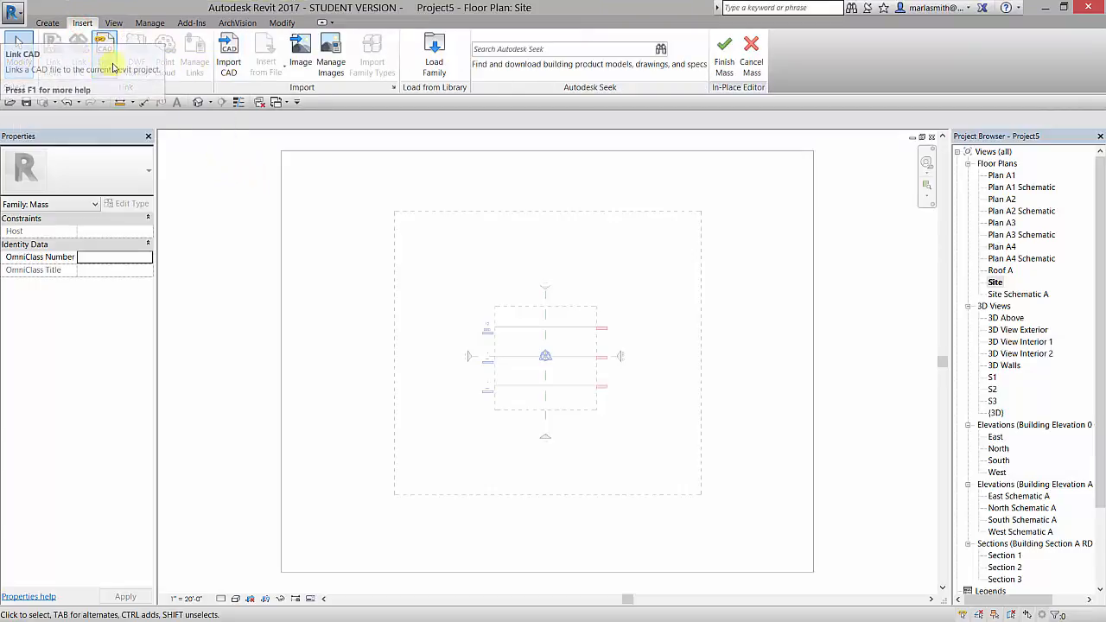
mouse_move(242, 185)
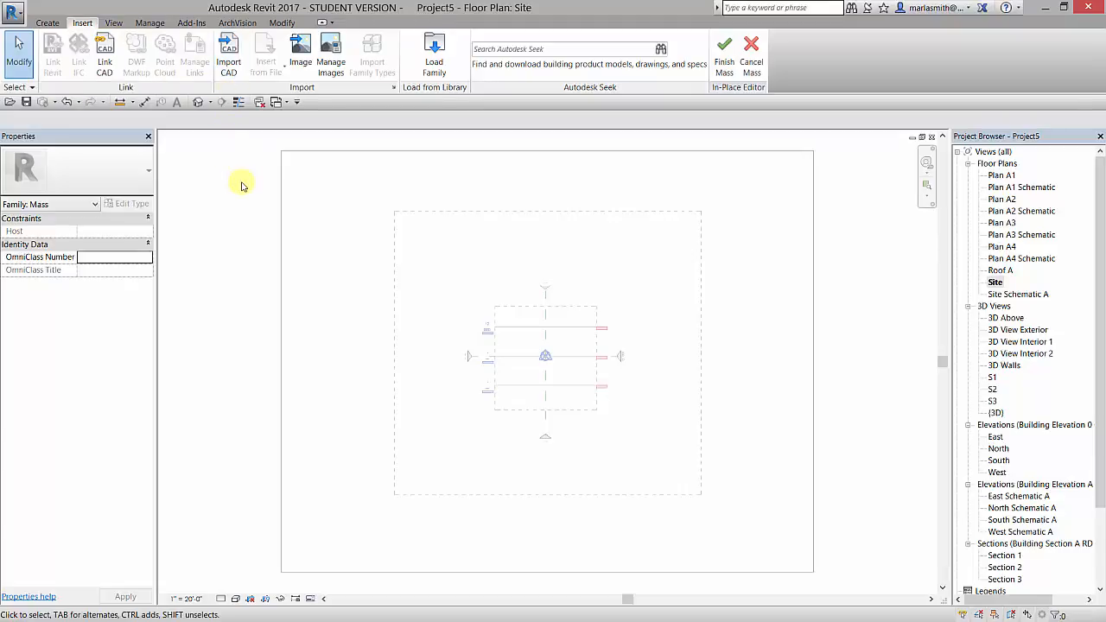
mouse_move(104, 52)
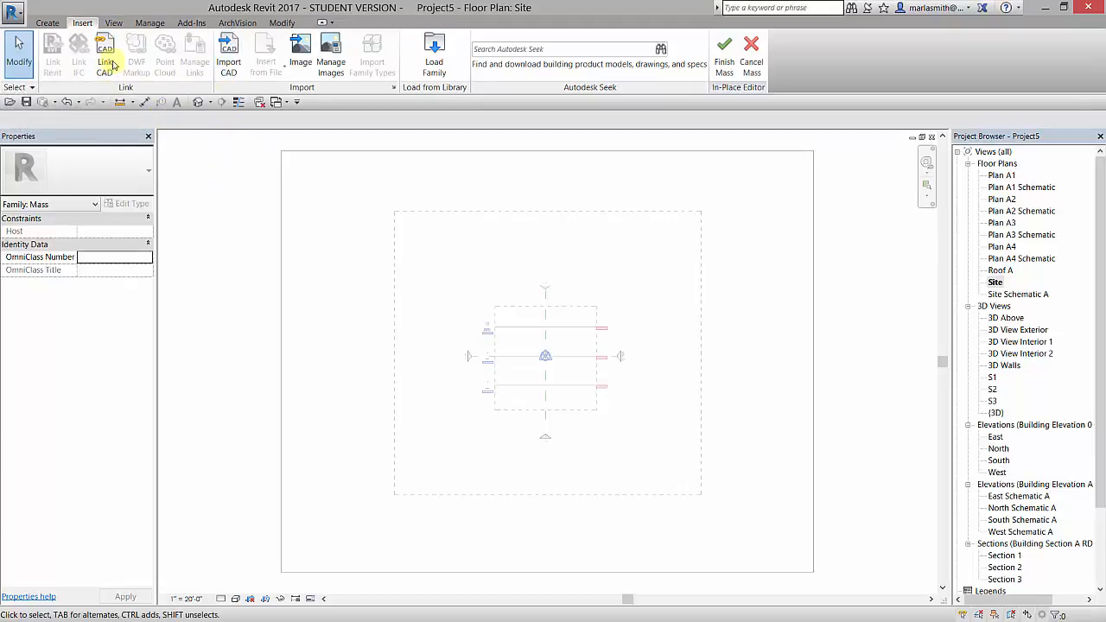
mouse_move(196, 151)
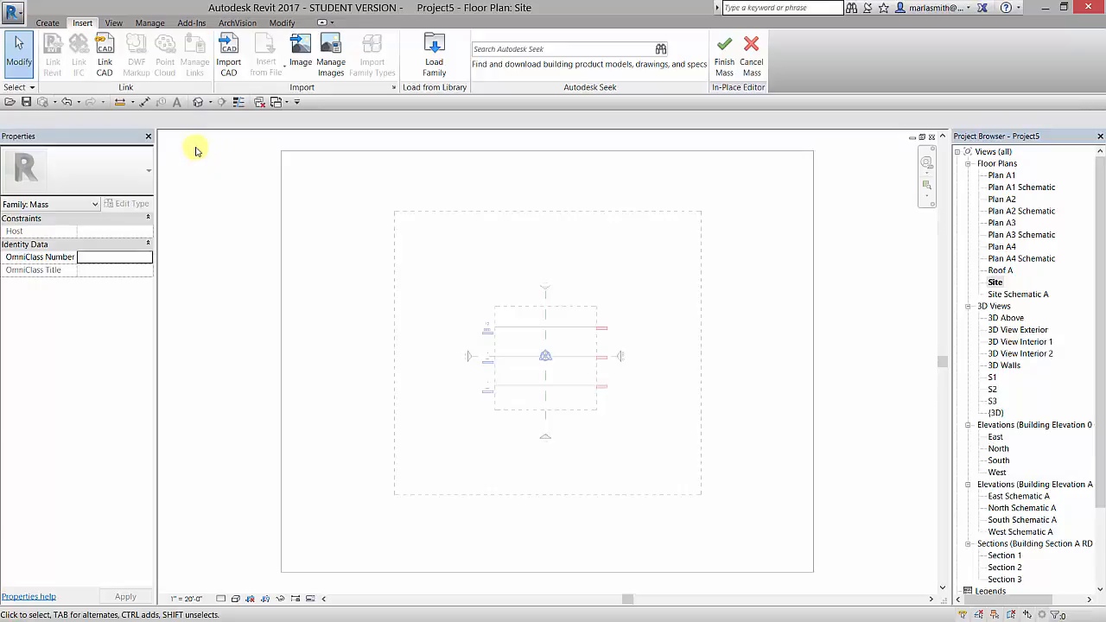
mouse_move(228, 50)
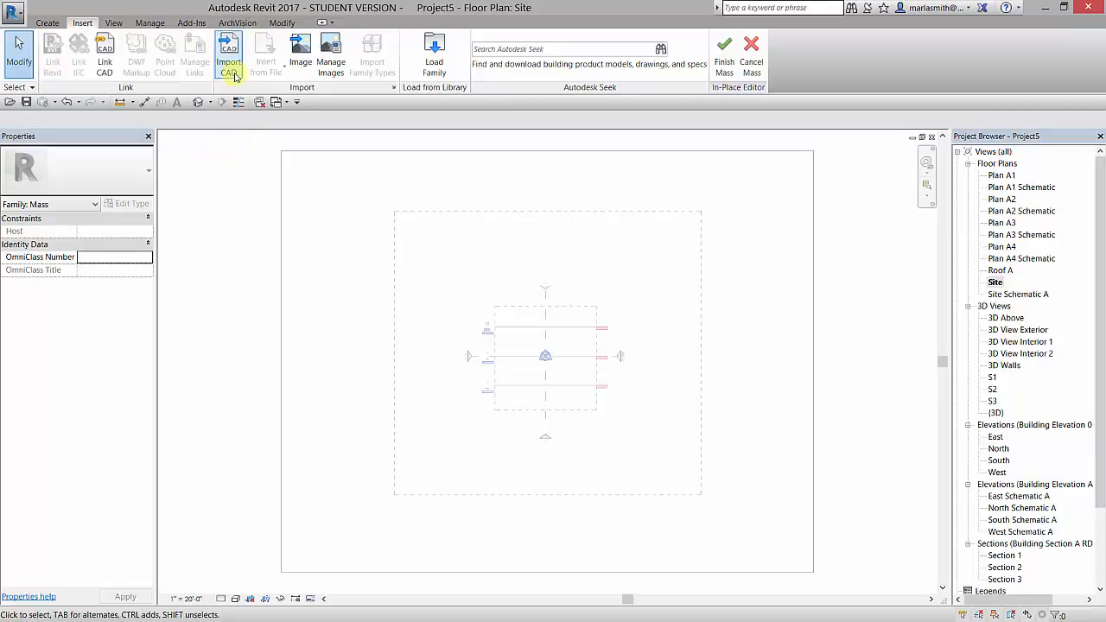
mouse_move(242, 176)
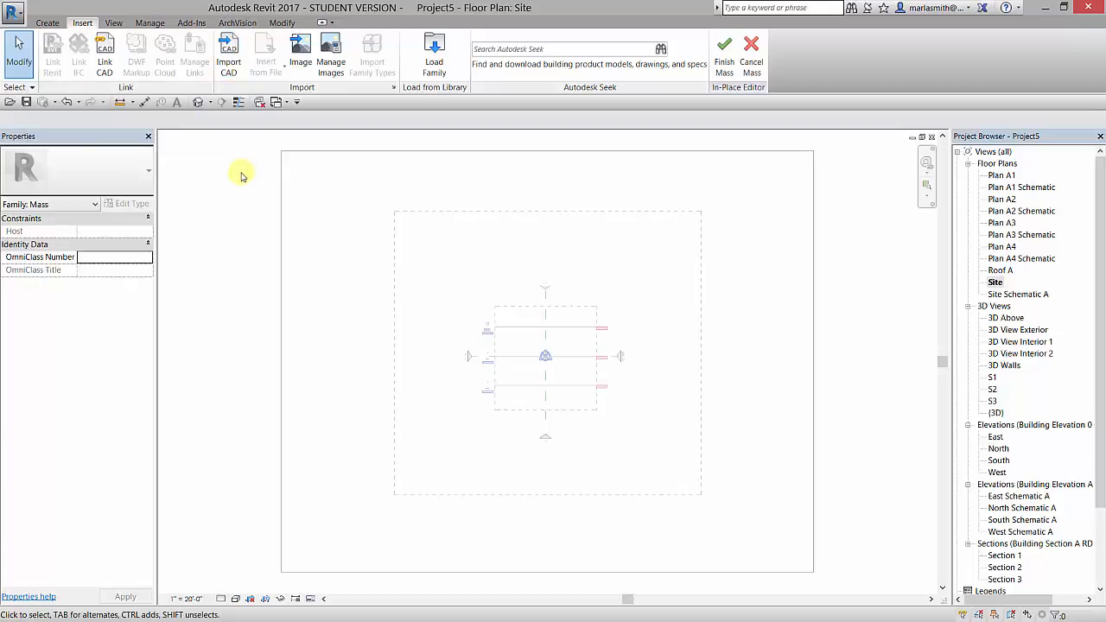
mouse_move(104, 52)
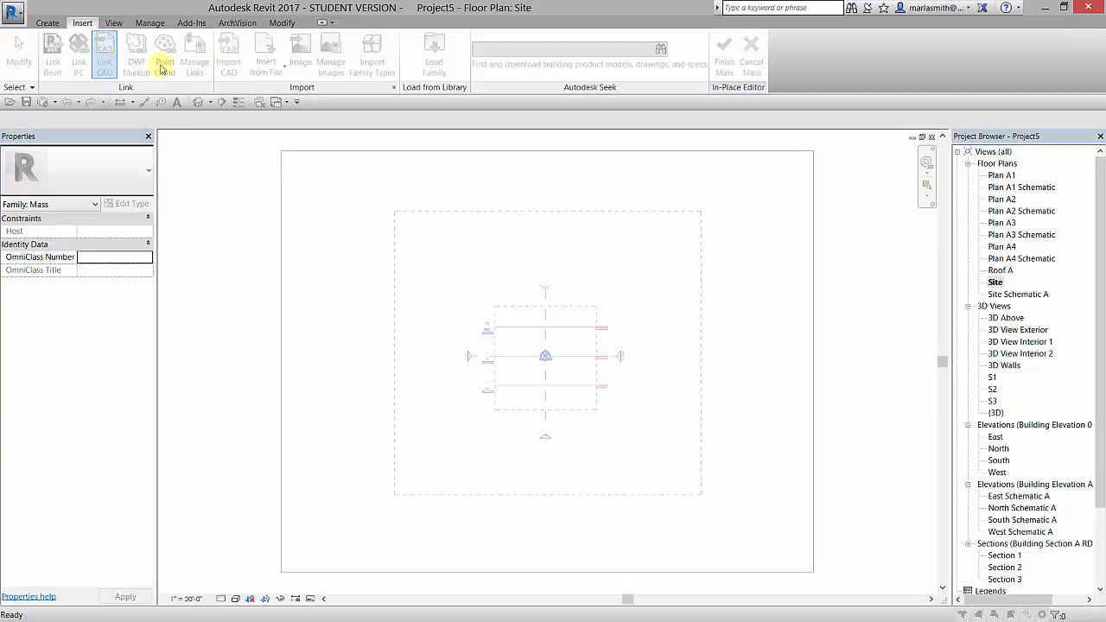
- Link CAD from 0STORAGE > UT > TCSP2017 > A01 MV > Rhino Files, showing ACIS SAT files
click(104, 52)
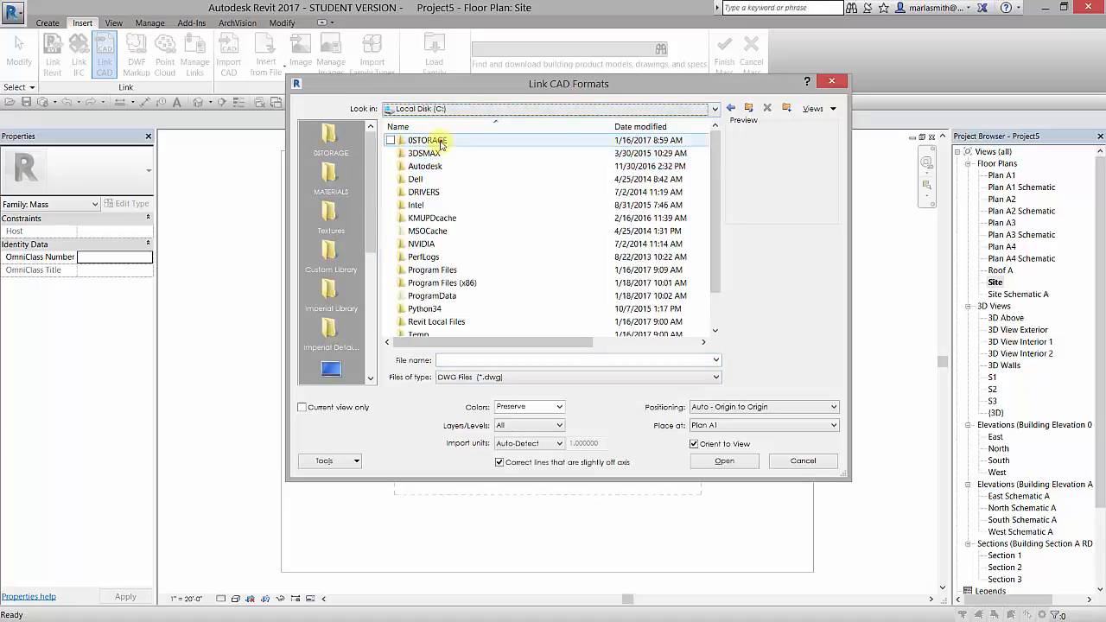
double_click(423, 140)
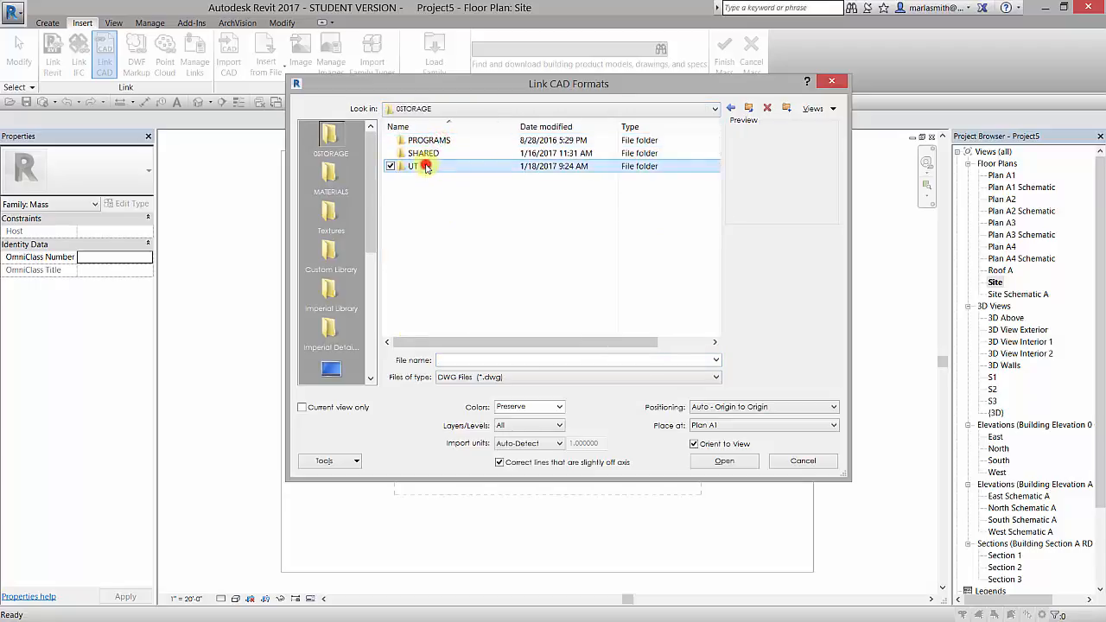
double_click(423, 166)
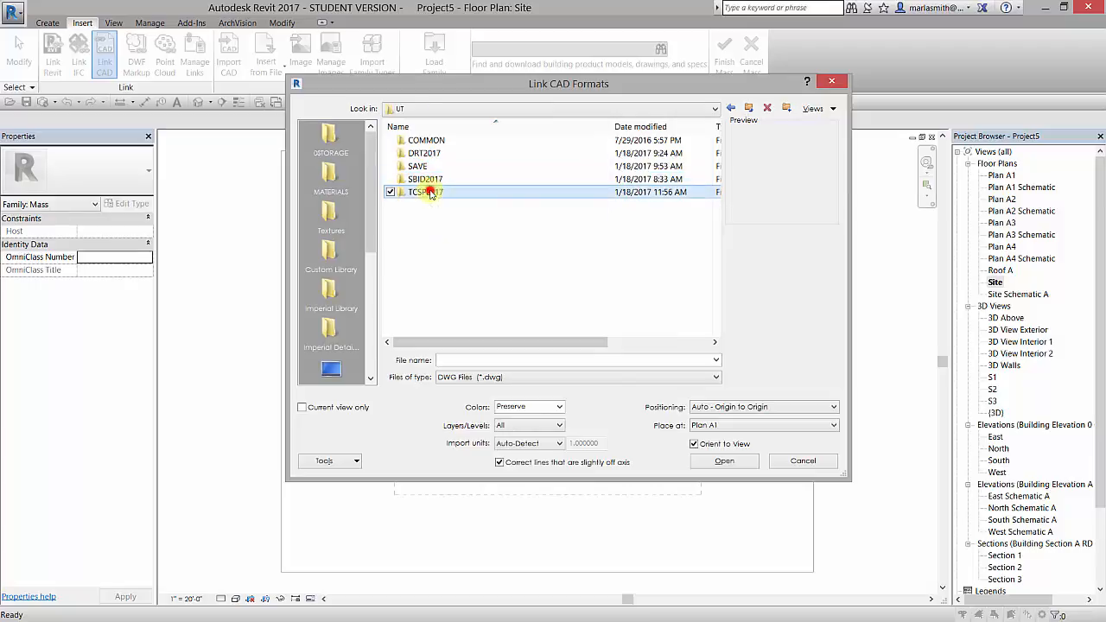
double_click(425, 192)
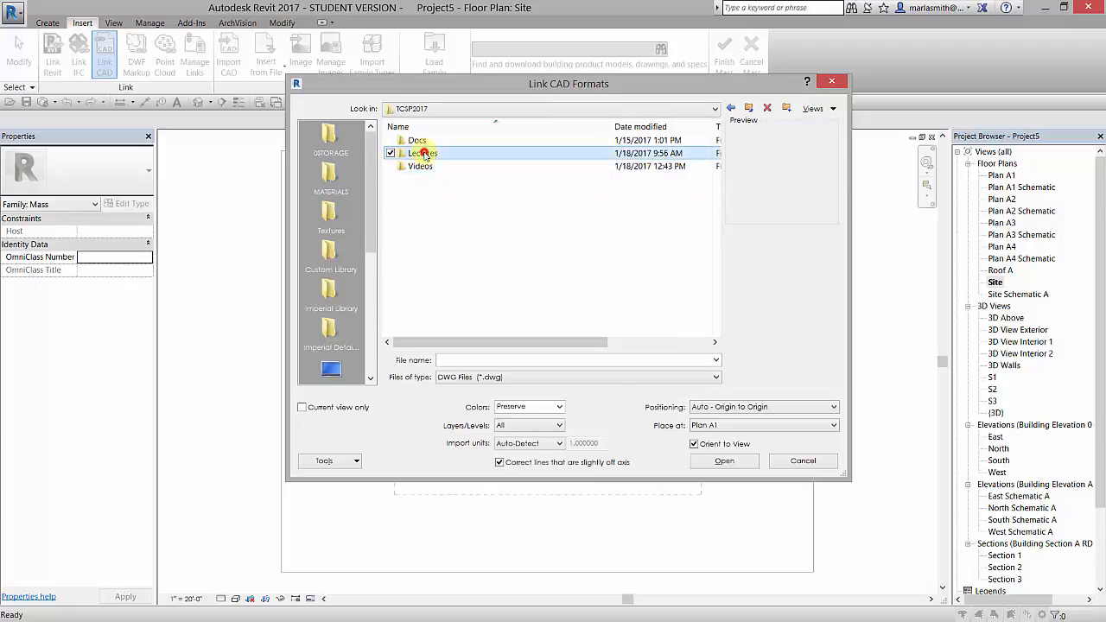
double_click(422, 140)
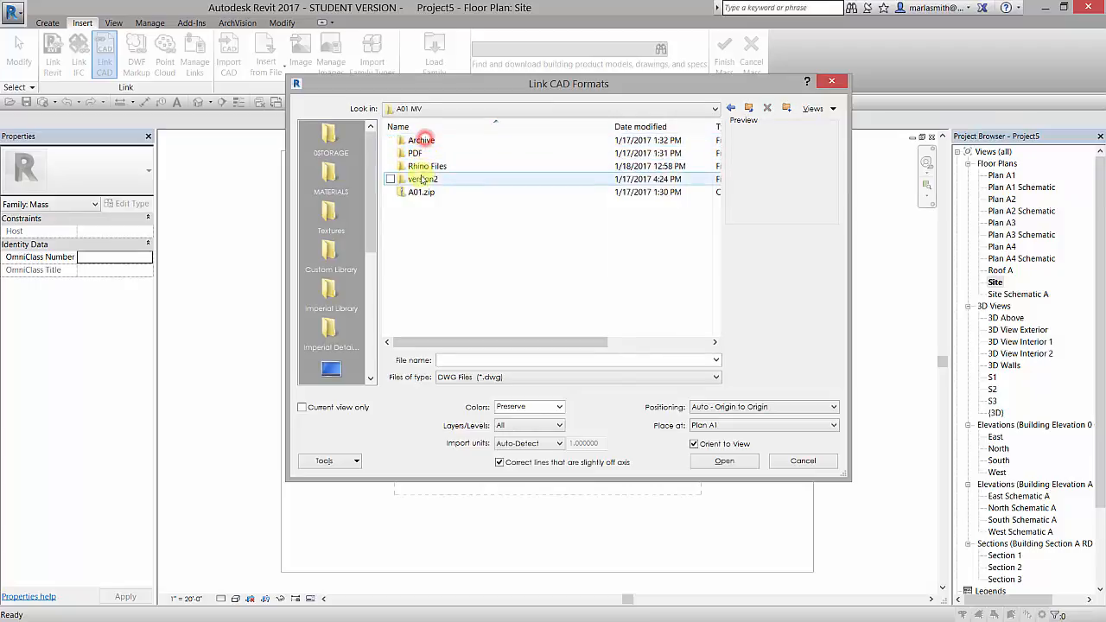
double_click(427, 166)
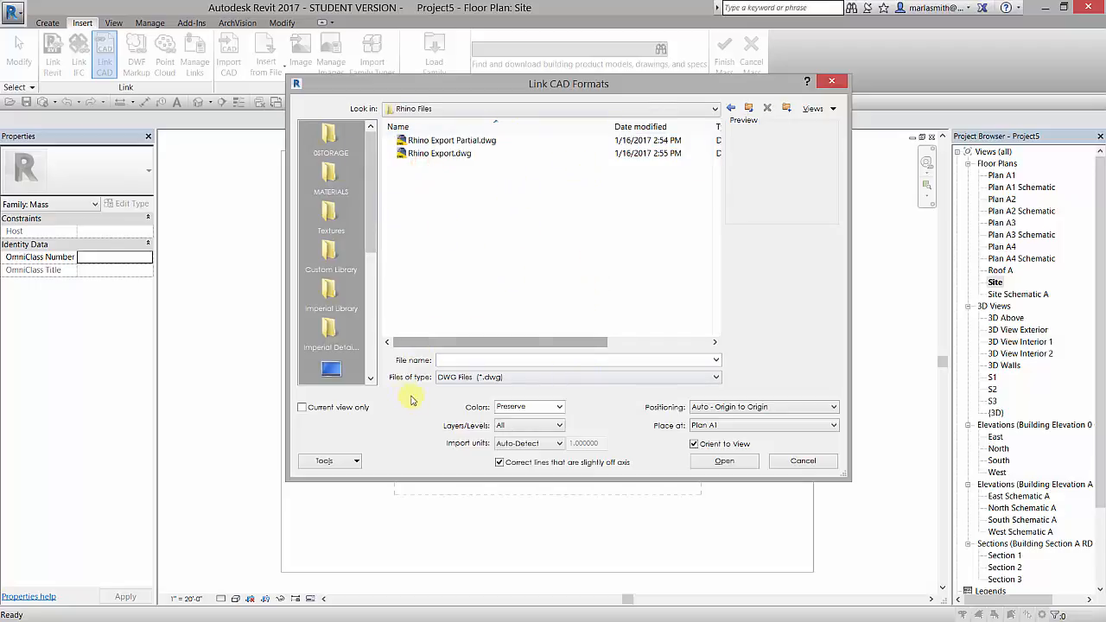
click(713, 376)
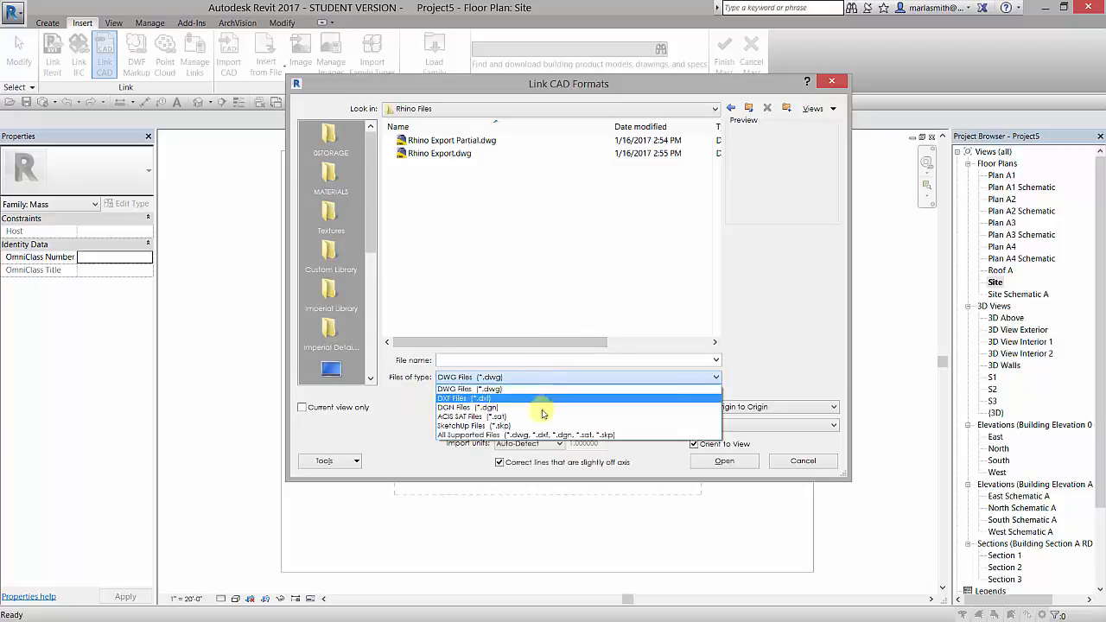
click(471, 417)
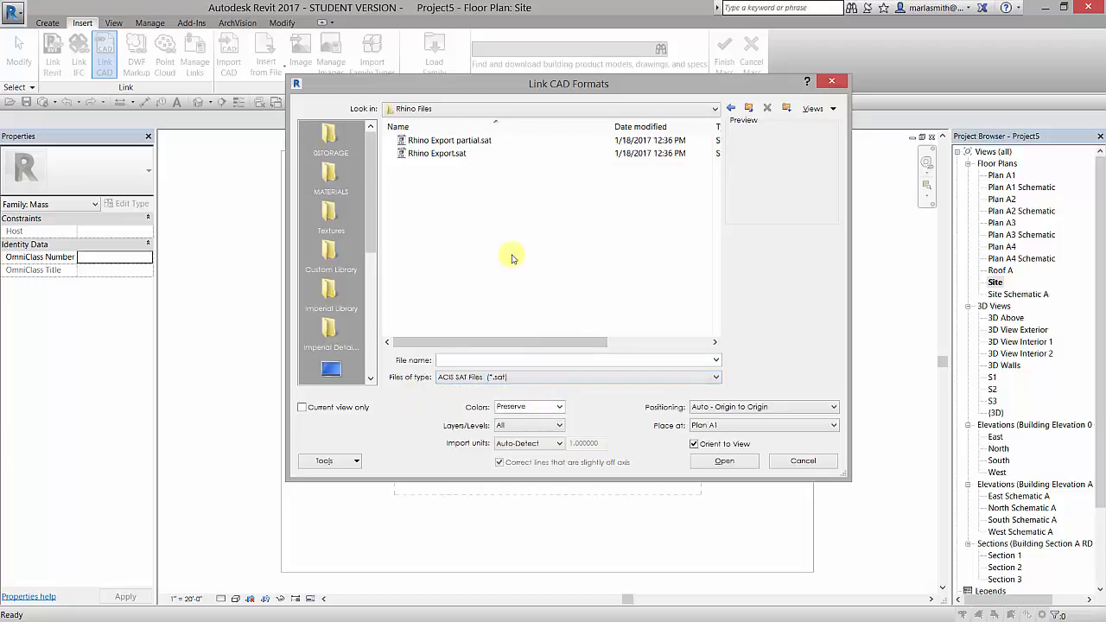
- Link Rhino Export.sat with Auto - Origin to Origin positioning
click(436, 152)
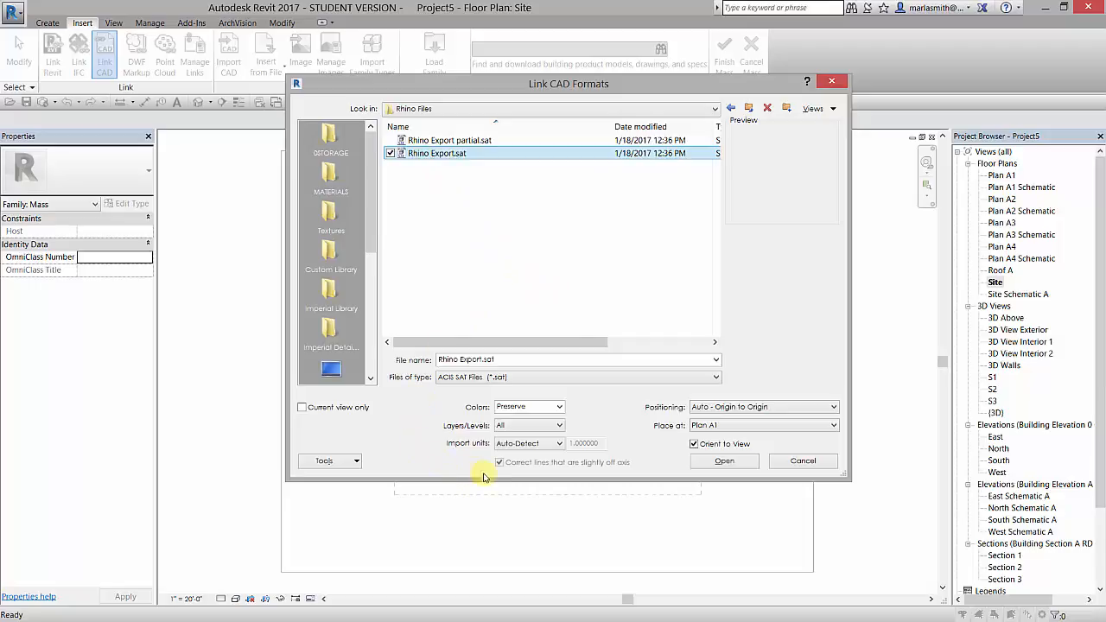
mouse_move(560, 404)
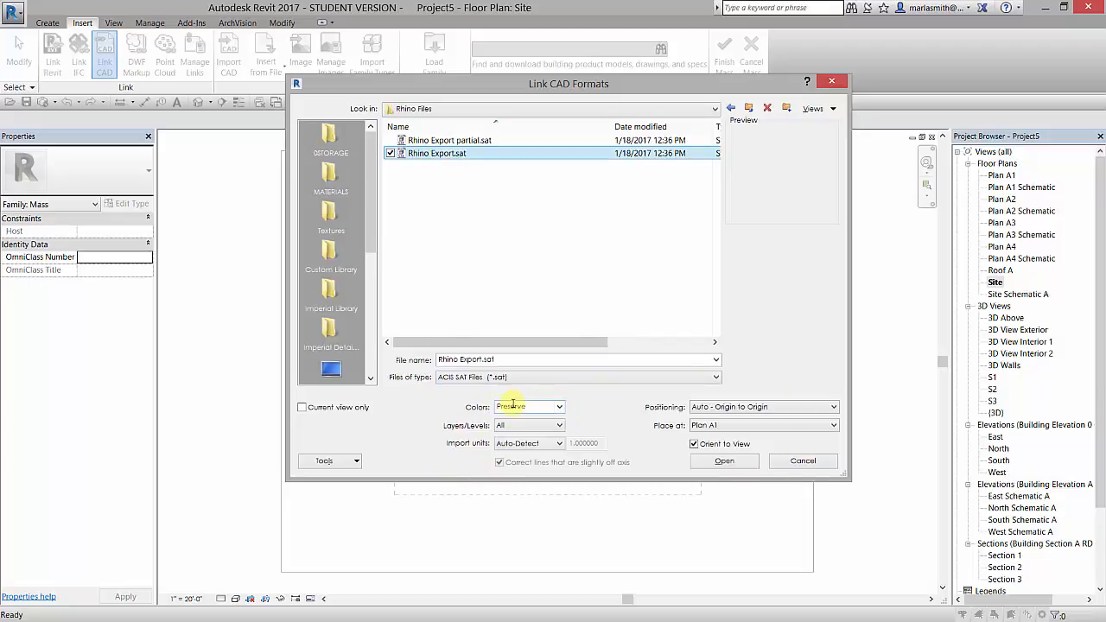
mouse_move(593, 399)
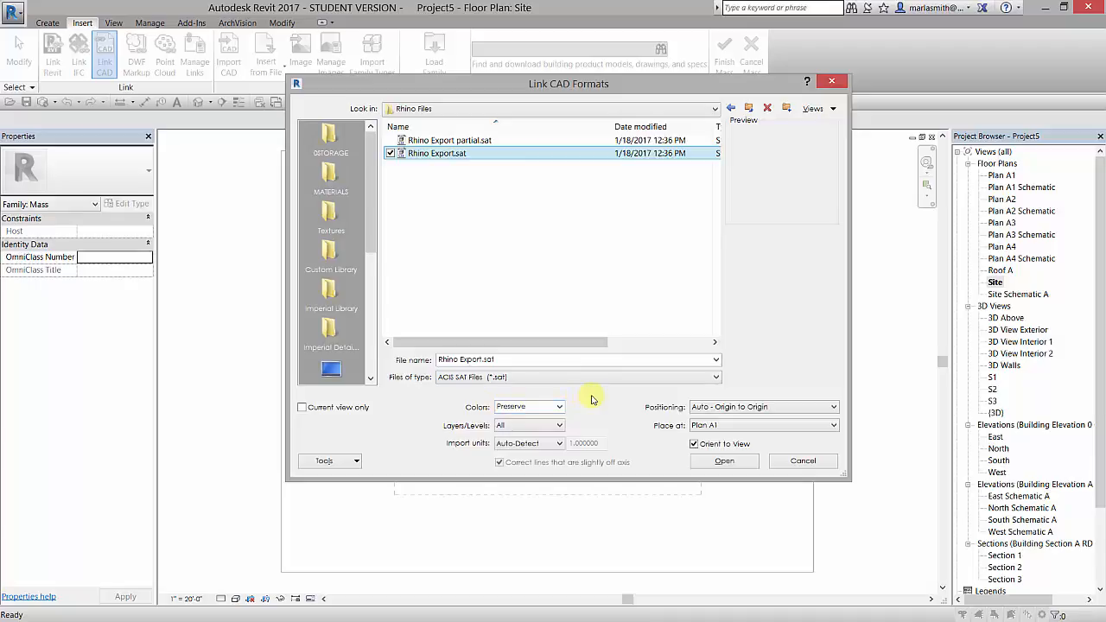
mouse_move(573, 443)
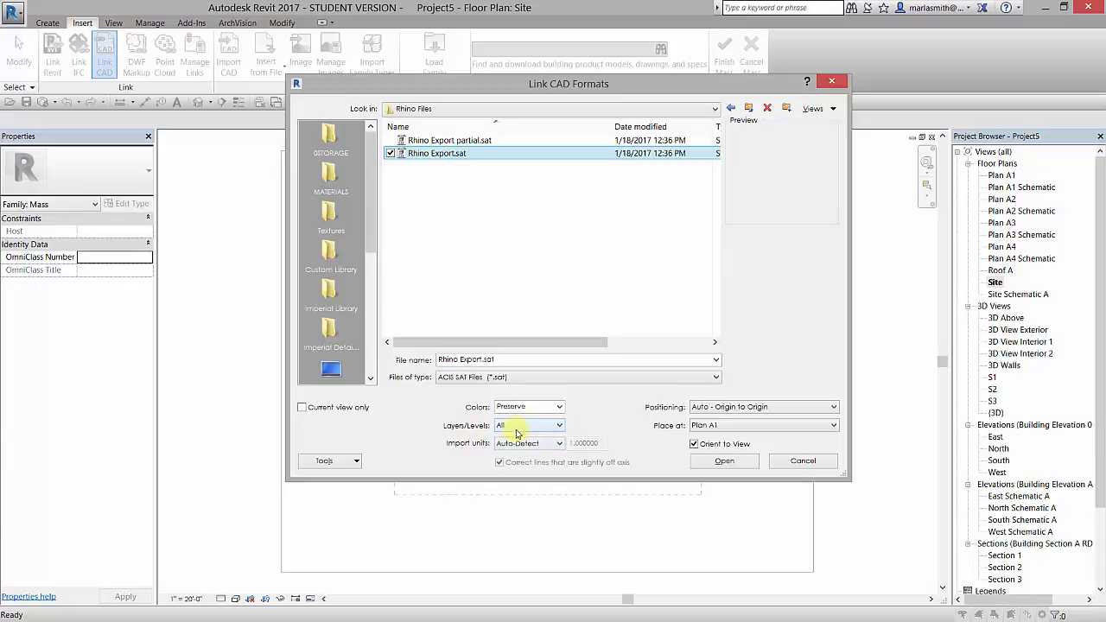
mouse_move(536, 447)
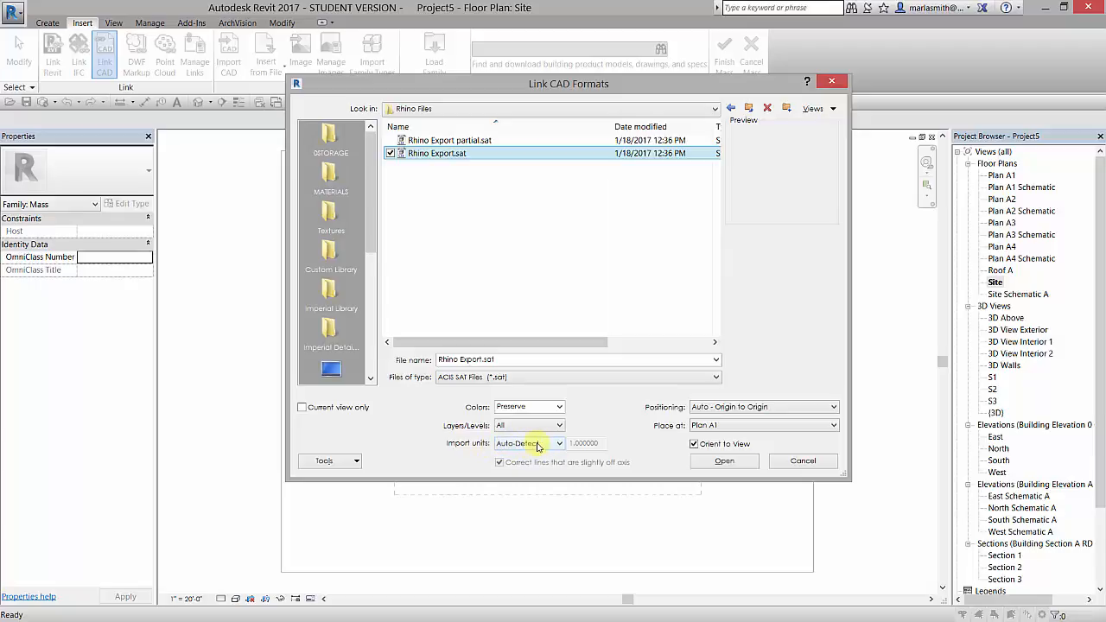
mouse_move(625, 418)
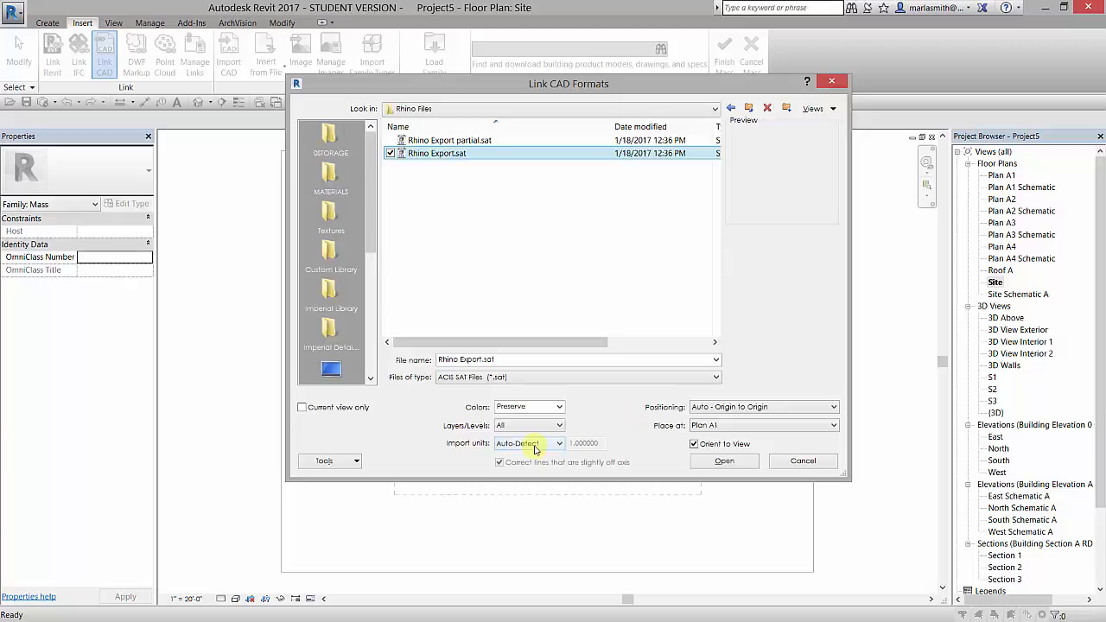
mouse_move(624, 403)
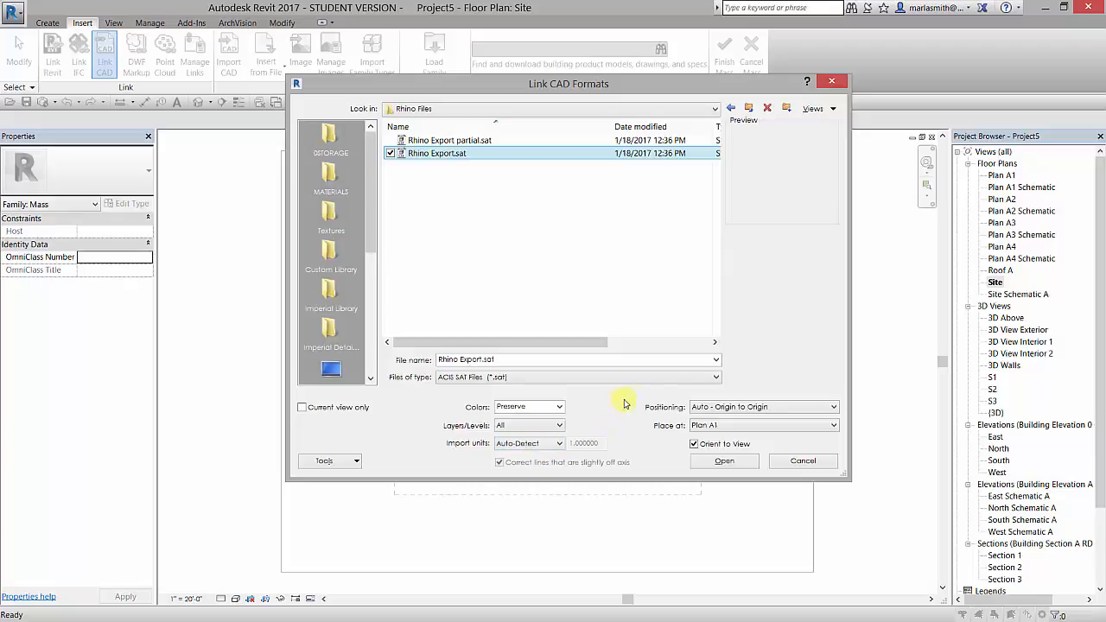
mouse_move(713, 407)
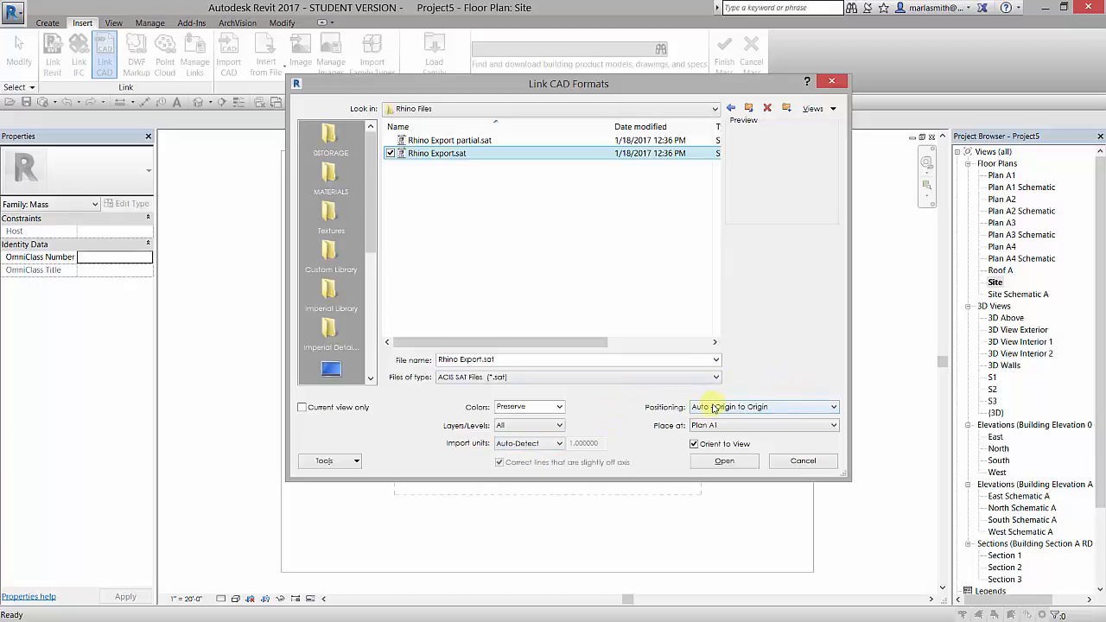
mouse_move(639, 423)
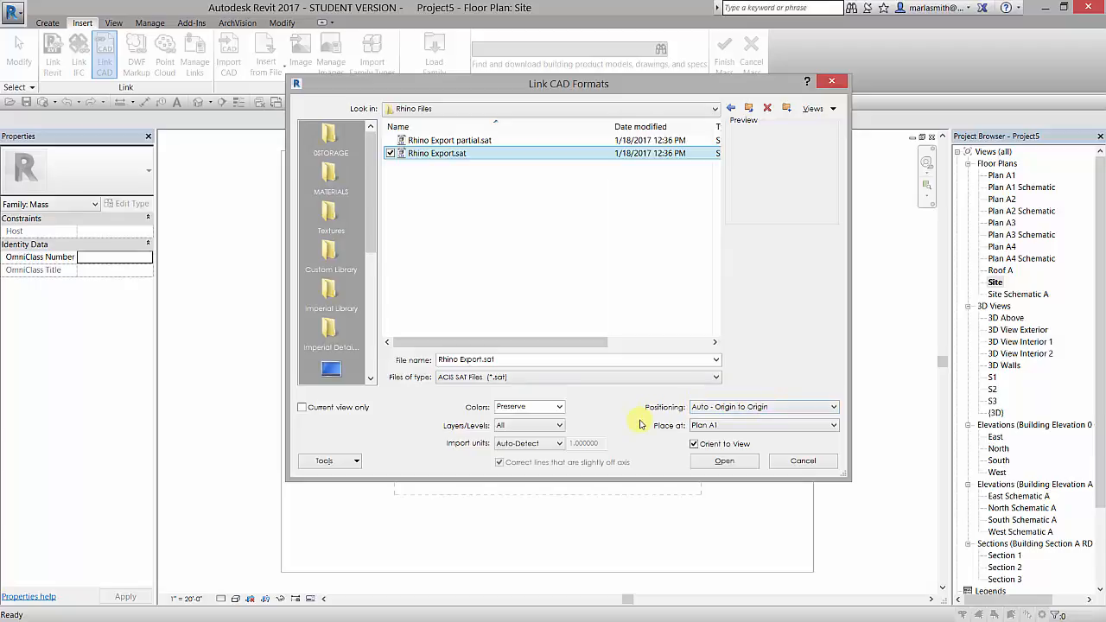
mouse_move(770, 407)
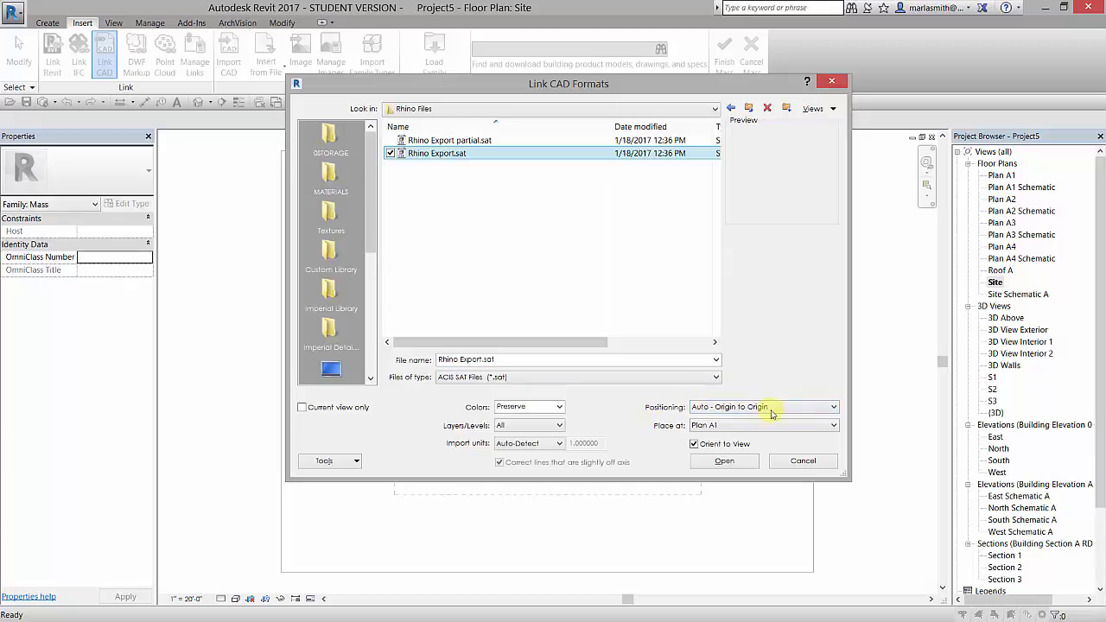
click(830, 407)
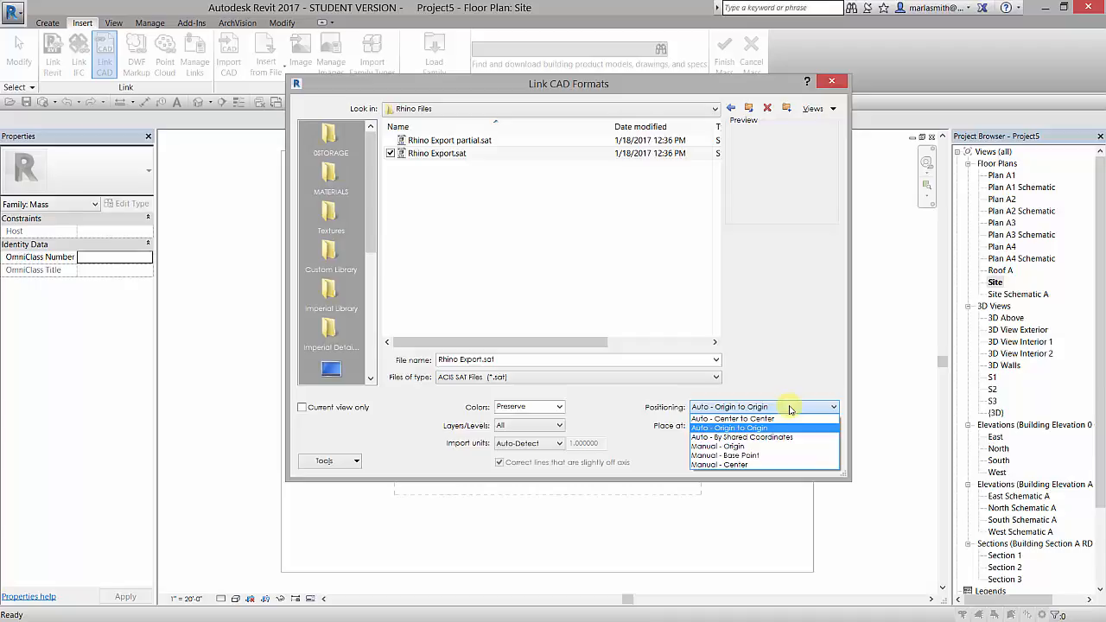
mouse_move(778, 436)
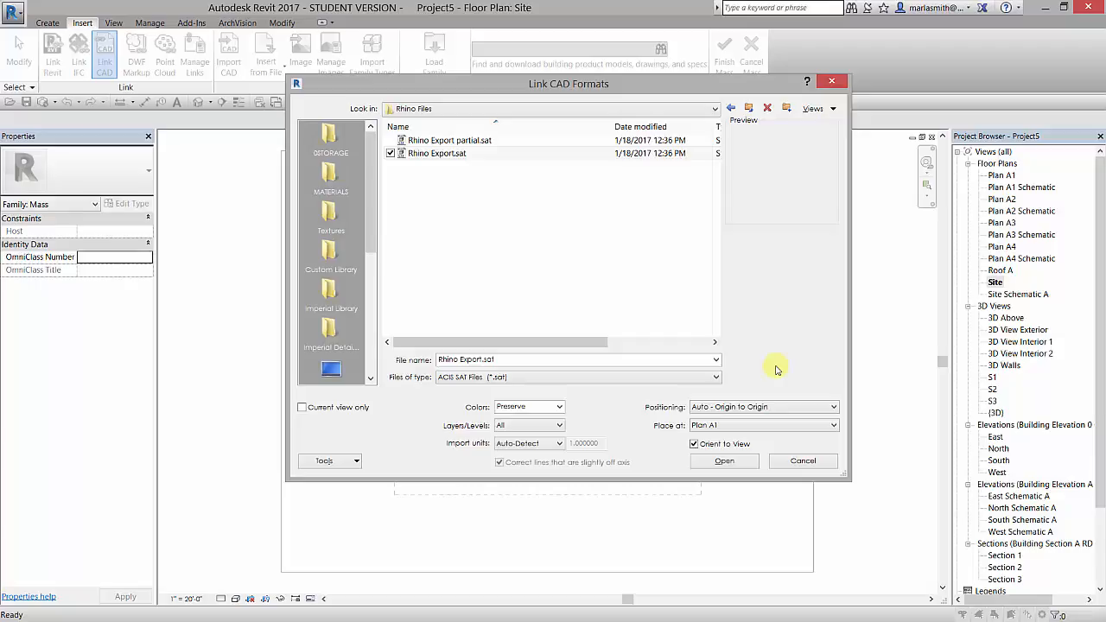
click(760, 424)
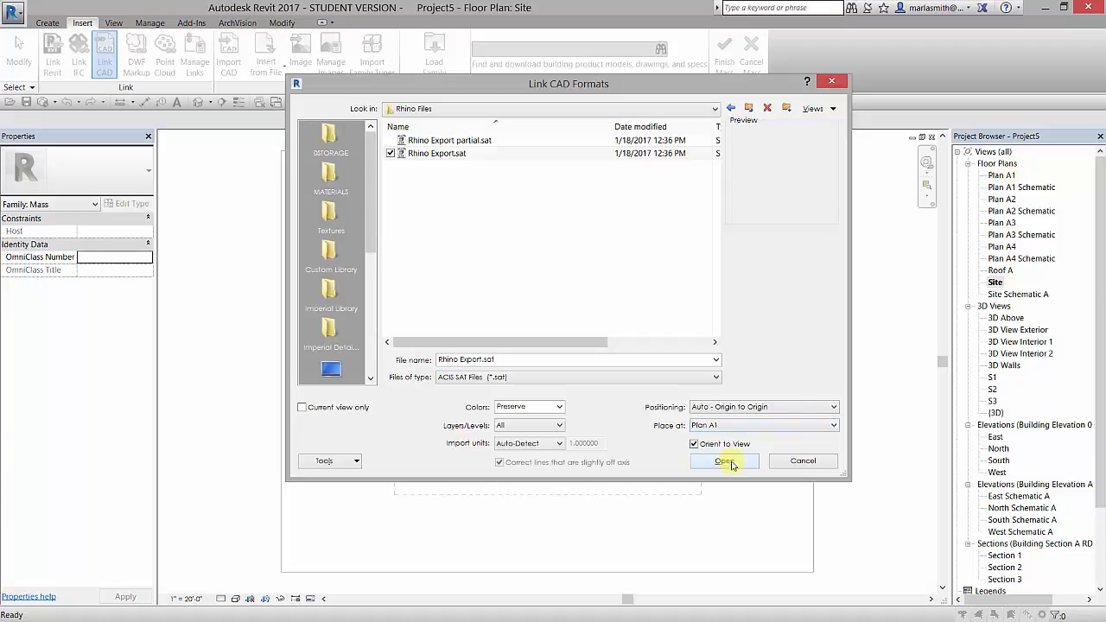
click(724, 461)
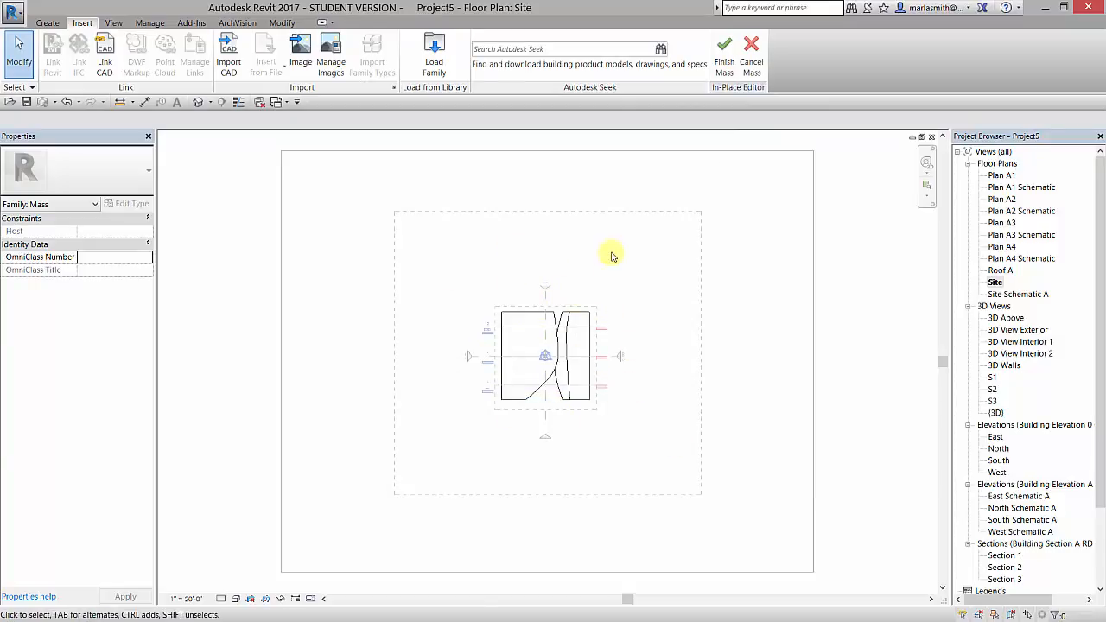
mouse_move(764, 25)
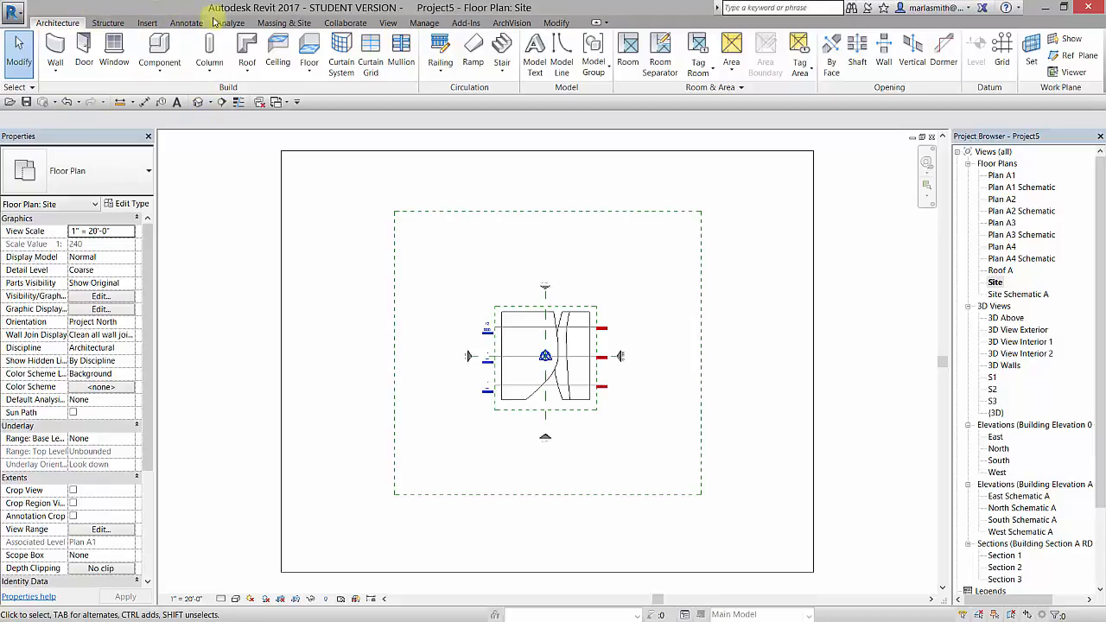
mouse_move(197, 102)
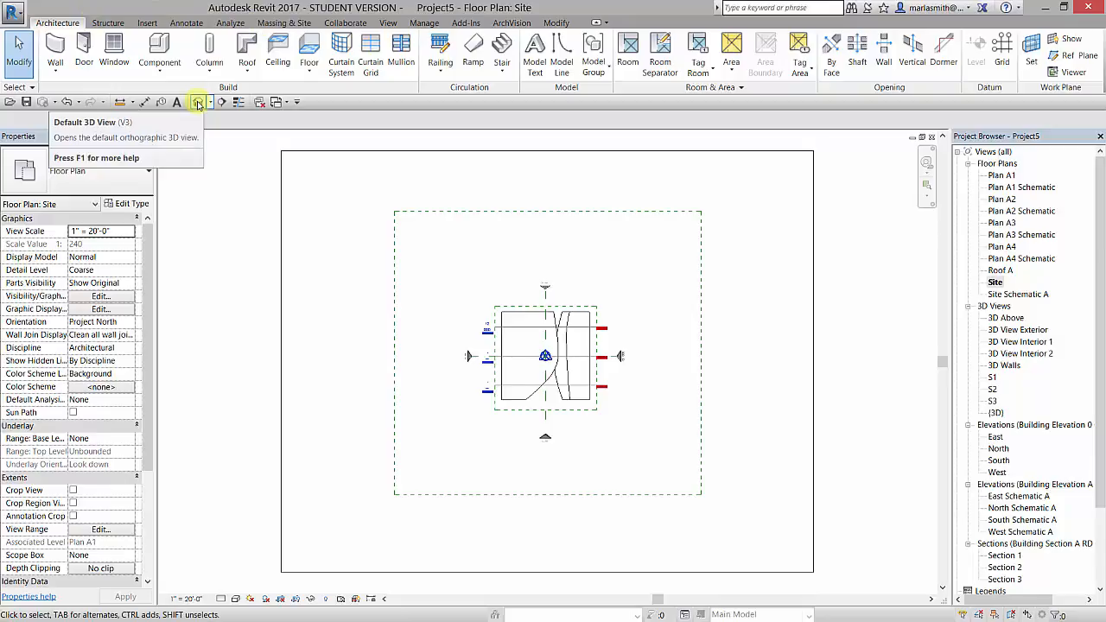
- Open Default 3D View and orbit to see Base Mass's Rhino geometry
click(197, 102)
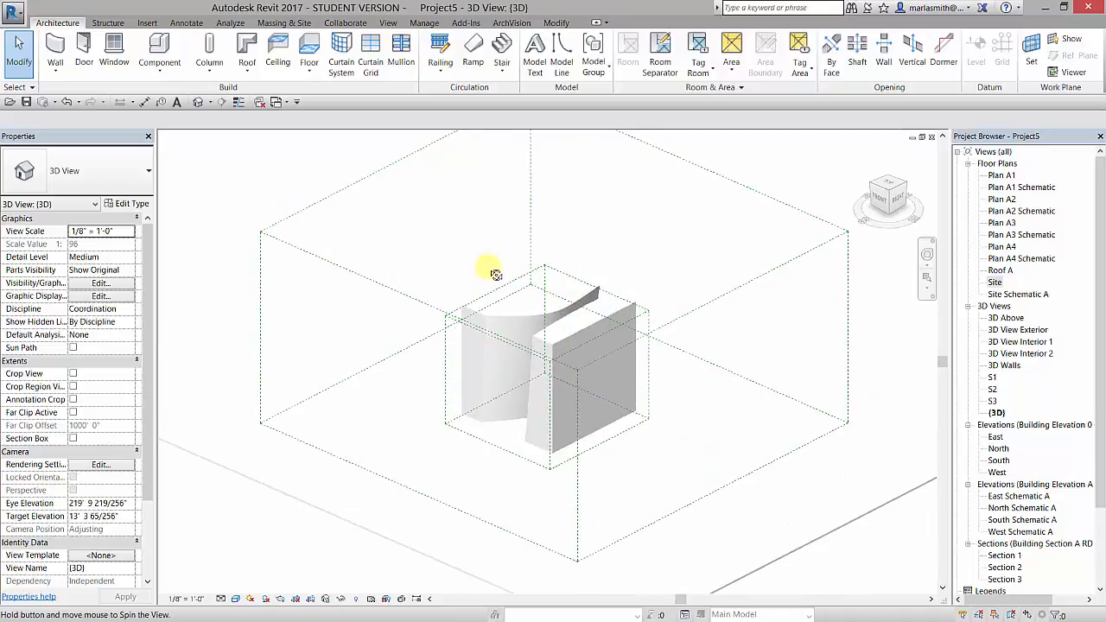
drag(488, 273, 469, 257)
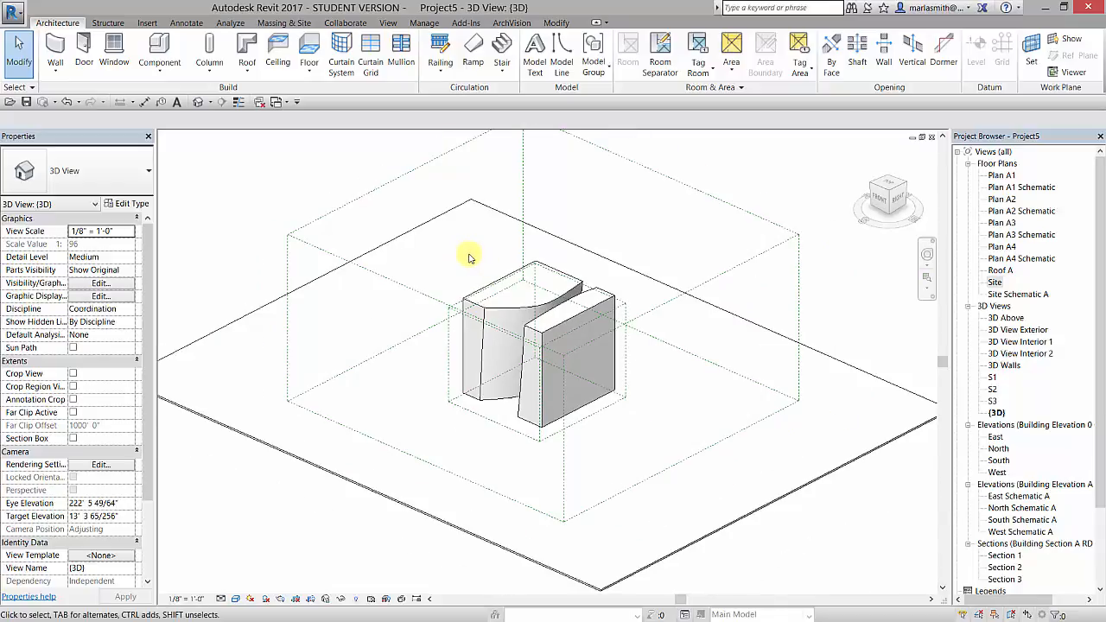